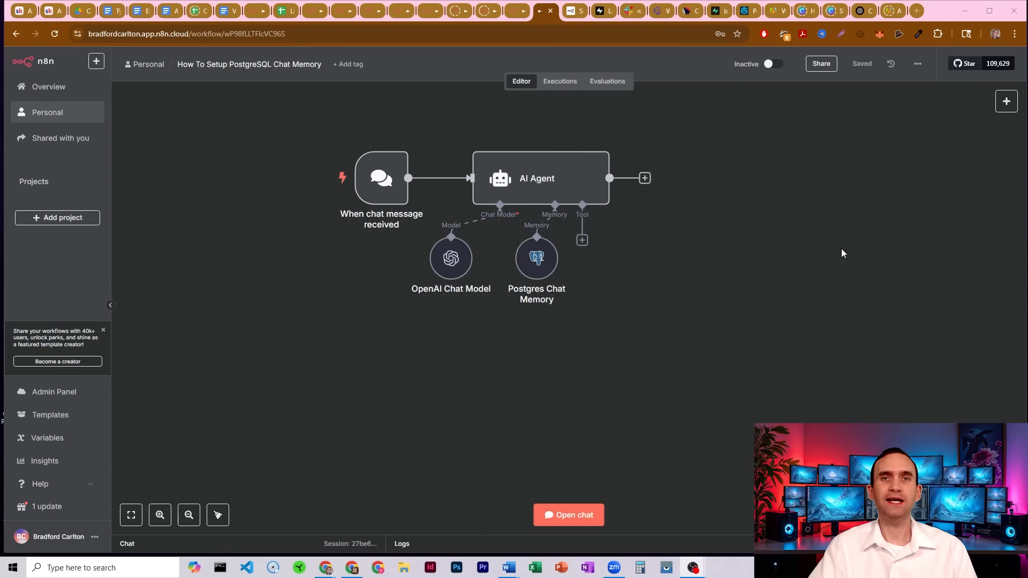
pyautogui.moveTo(605, 131)
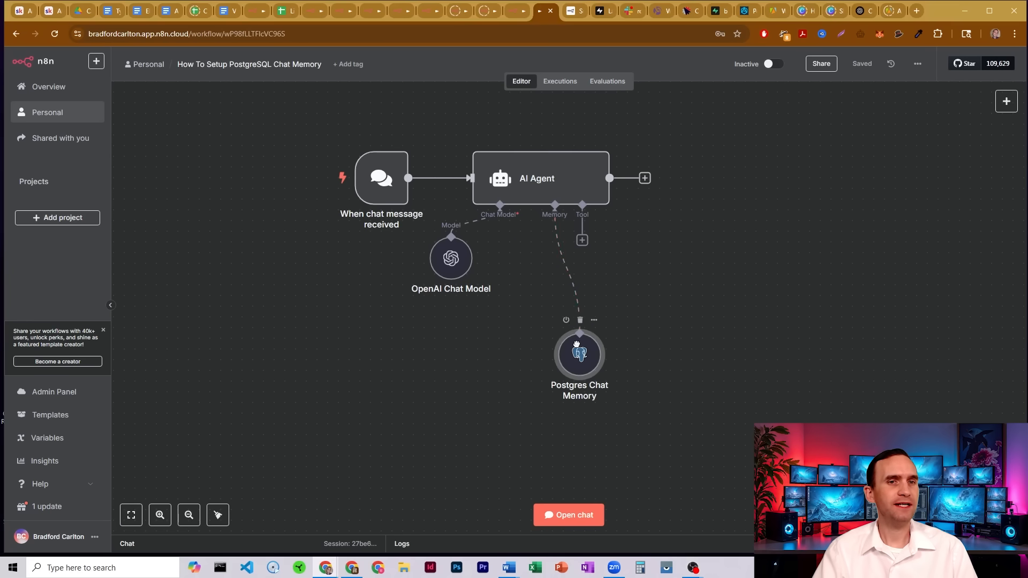
# Greet the memory-less agent in chat, then ask 'What is my name?'
pyautogui.click(567, 515)
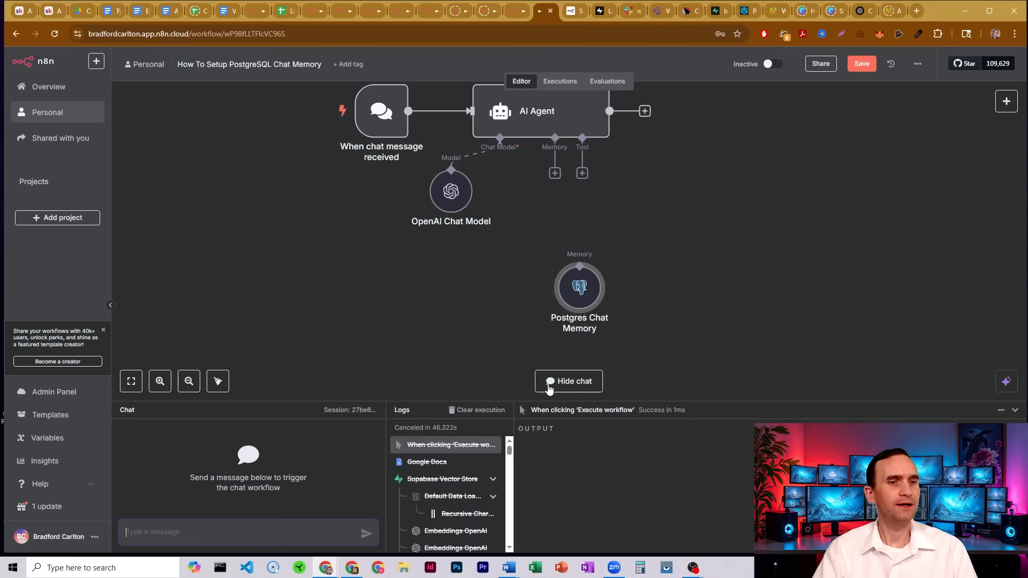
pyautogui.write('Hello m')
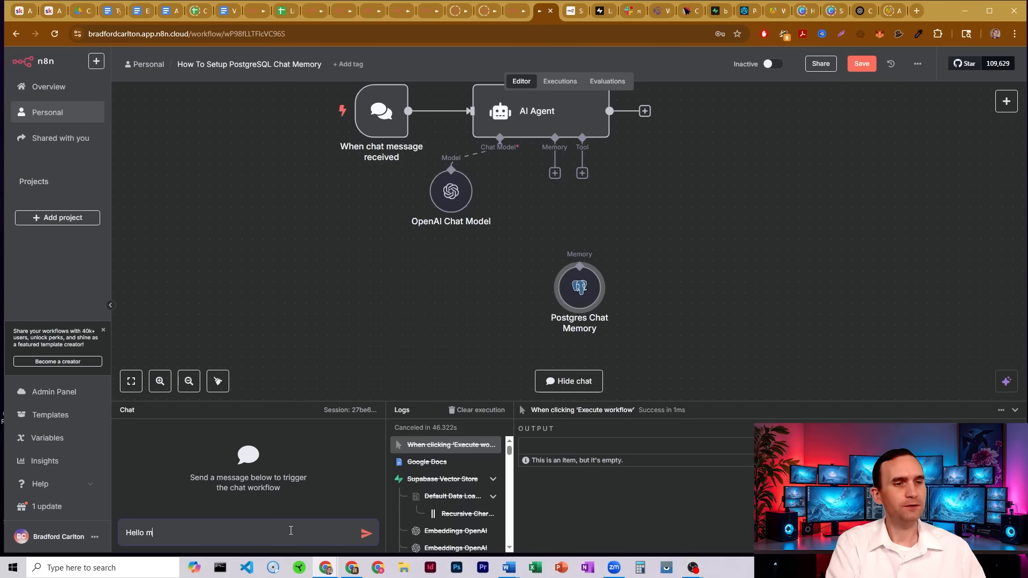
pyautogui.click(366, 532)
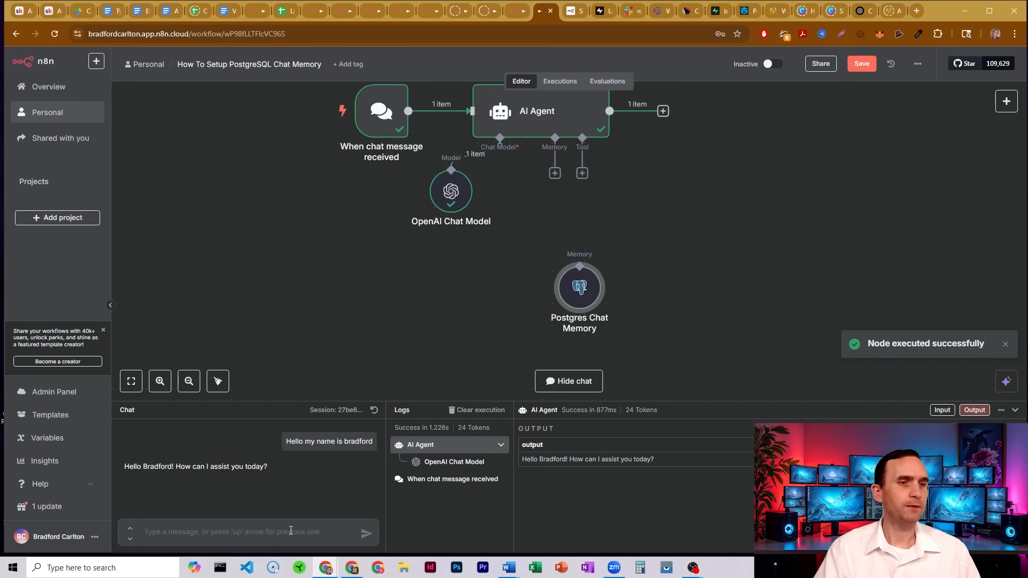
pyautogui.write('Wha')
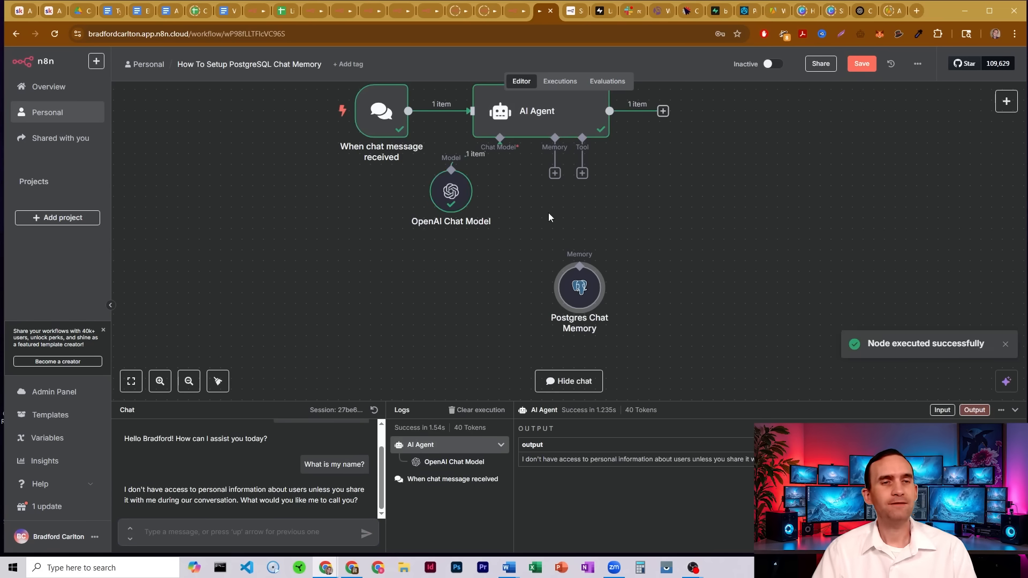
pyautogui.moveTo(520, 201)
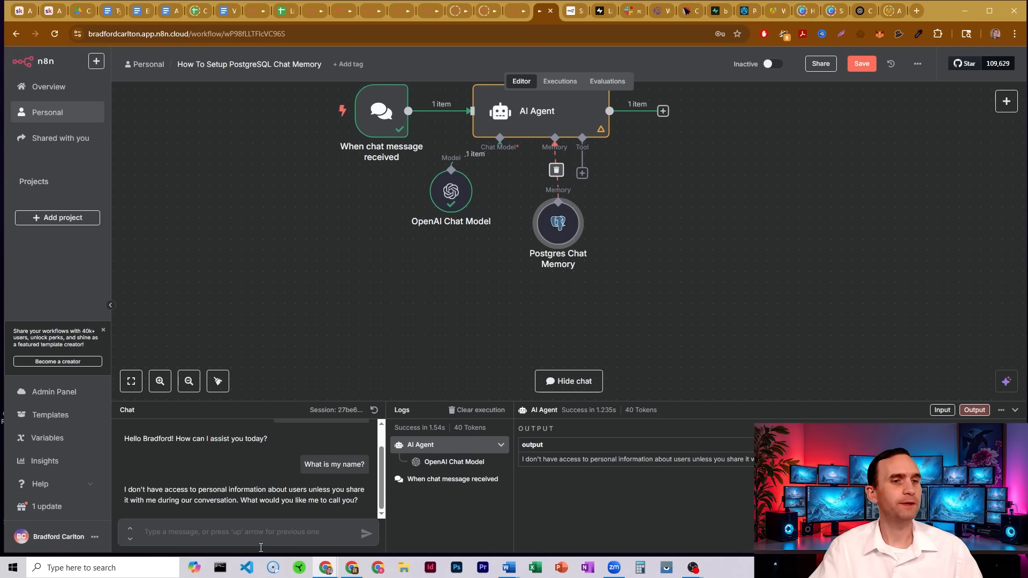
# Tell the agent your name, then ask 'What is my name?' to test memory
pyautogui.write('My n')
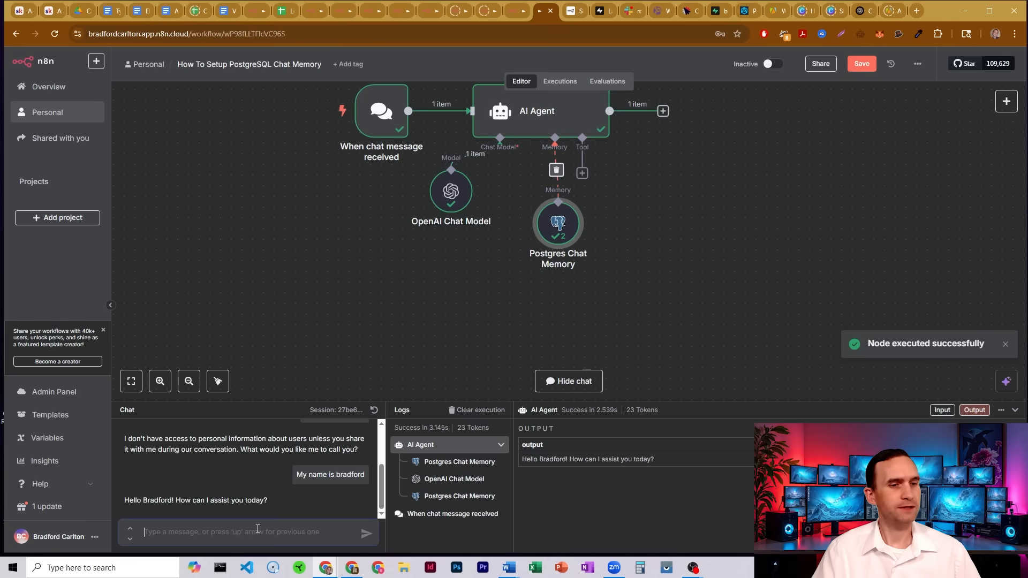
pyautogui.write('What is my name?')
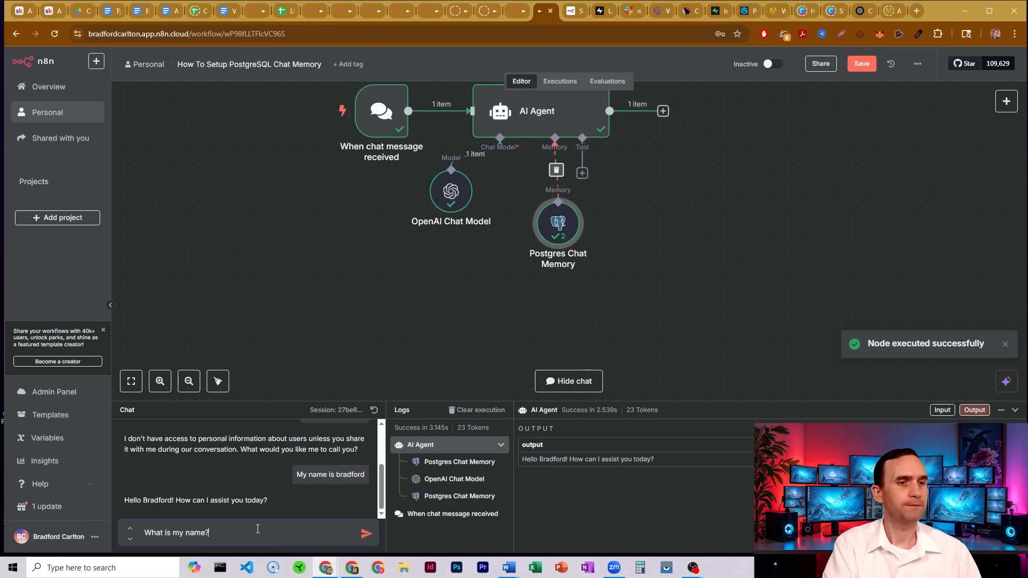
pyautogui.click(366, 532)
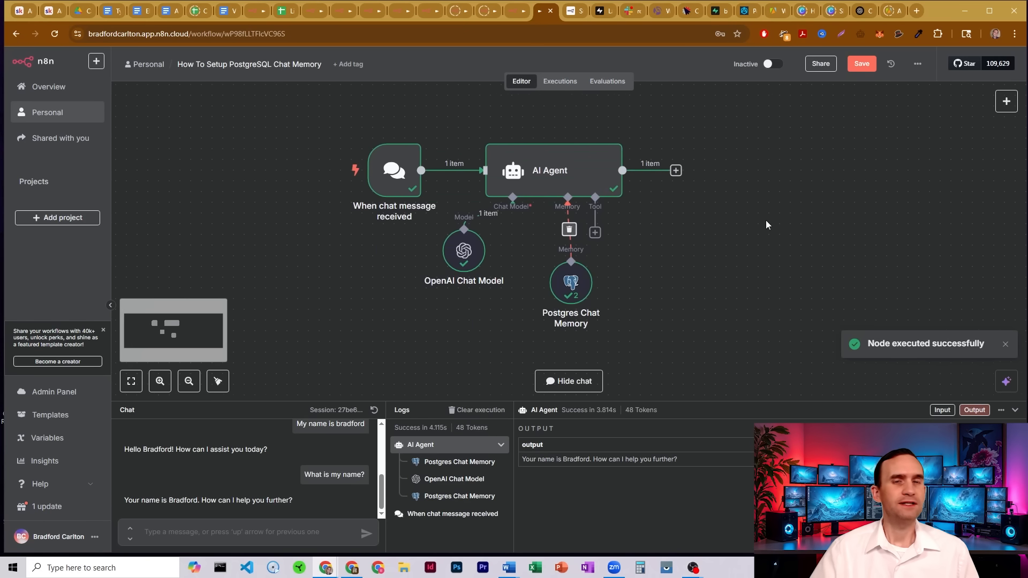
pyautogui.moveTo(641, 270)
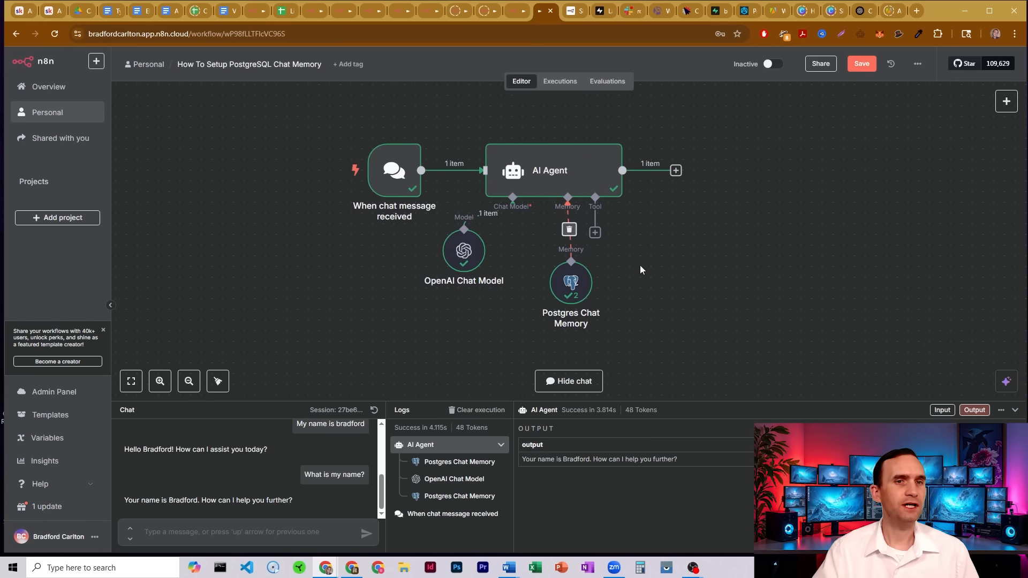
pyautogui.moveTo(570, 271)
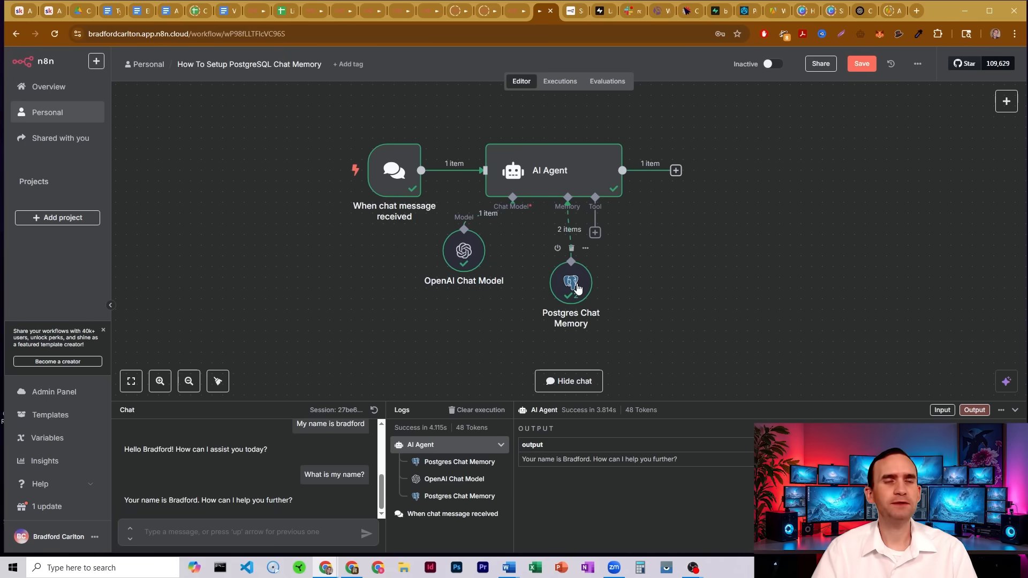
# Add a Postgres 'Insert rows in a table' node after the AI Agent
pyautogui.click(675, 170)
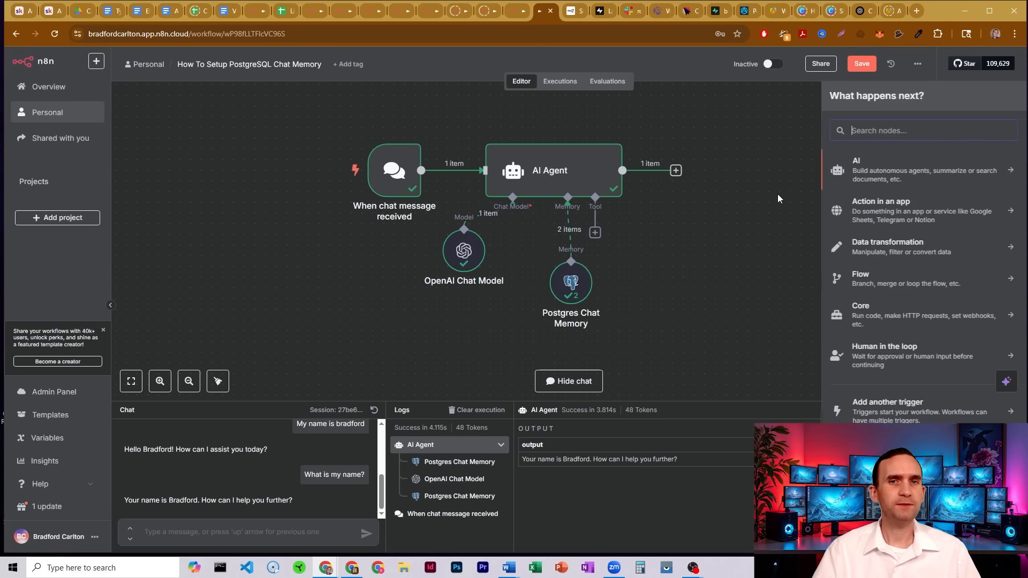
pyautogui.write('post')
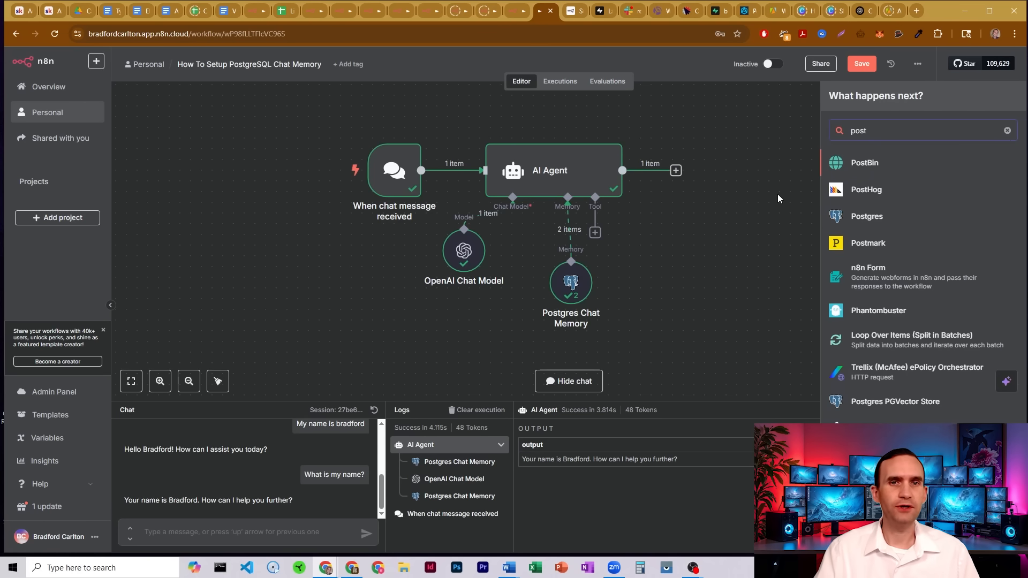
pyautogui.click(867, 216)
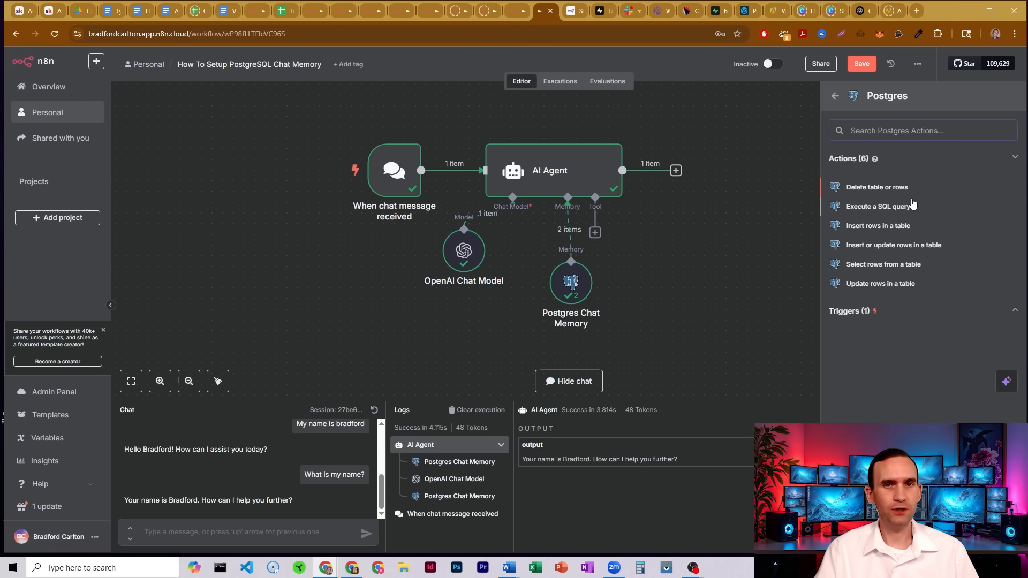
pyautogui.moveTo(925, 269)
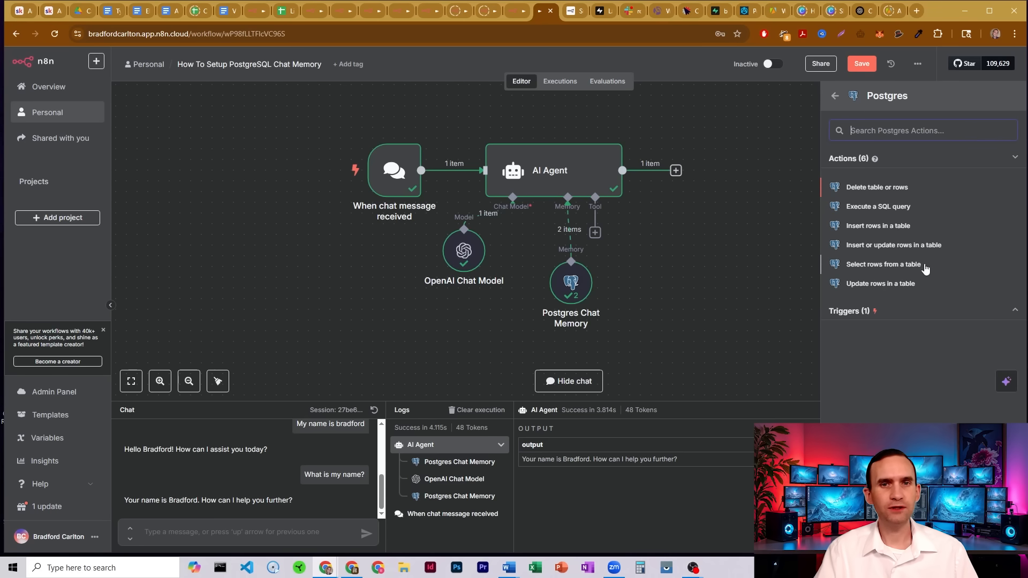
pyautogui.moveTo(875, 230)
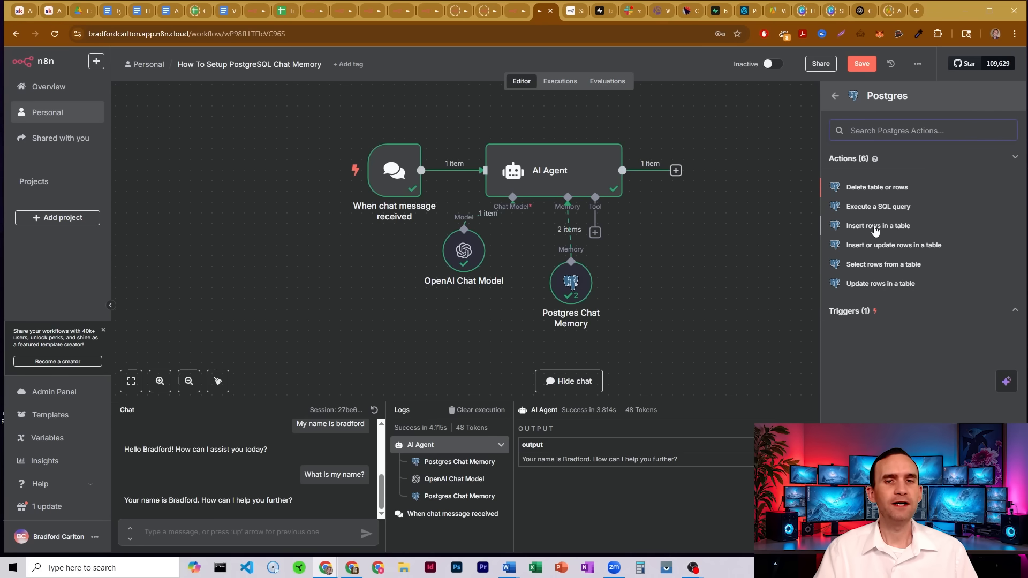
pyautogui.click(878, 225)
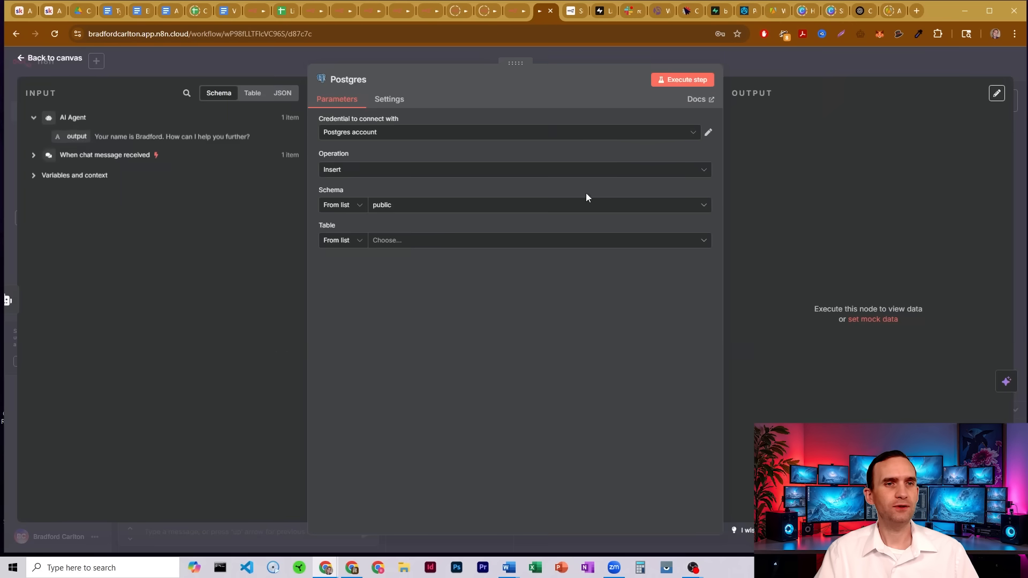
pyautogui.click(52, 58)
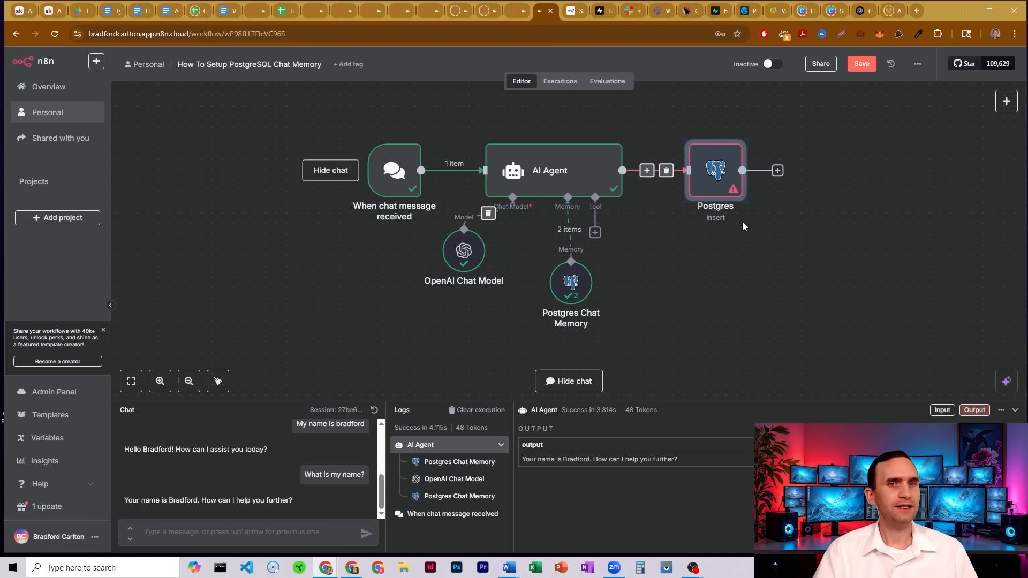
# Reopen the Postgres insert node's settings, then return to the workflow canvas
pyautogui.doubleClick(715, 169)
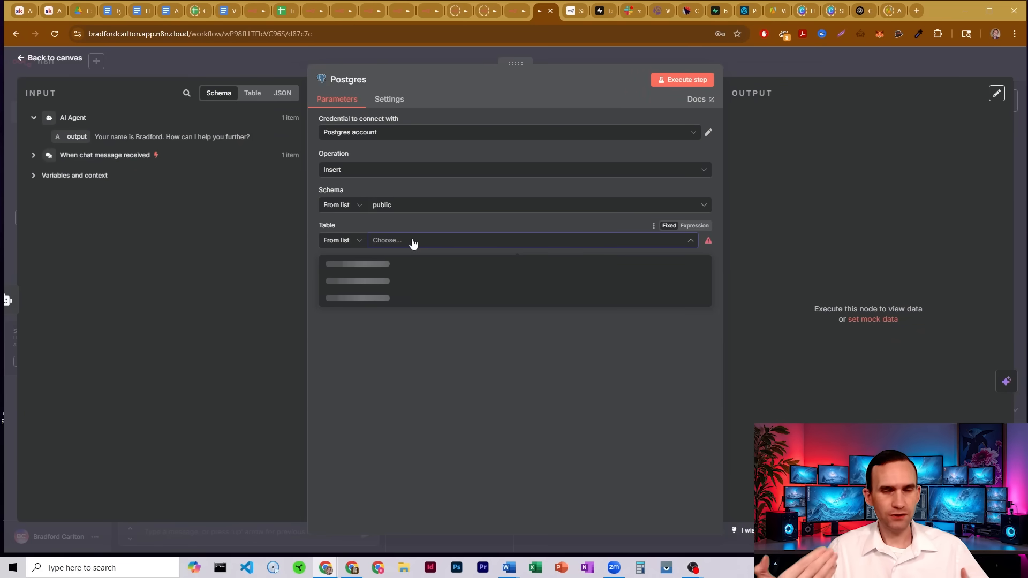
pyautogui.click(51, 58)
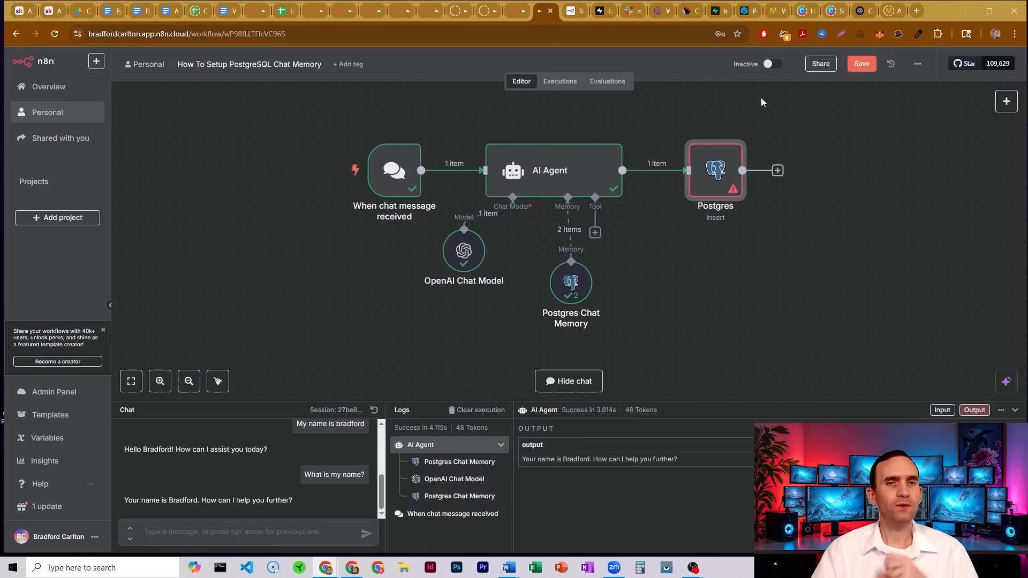
pyautogui.moveTo(820, 163)
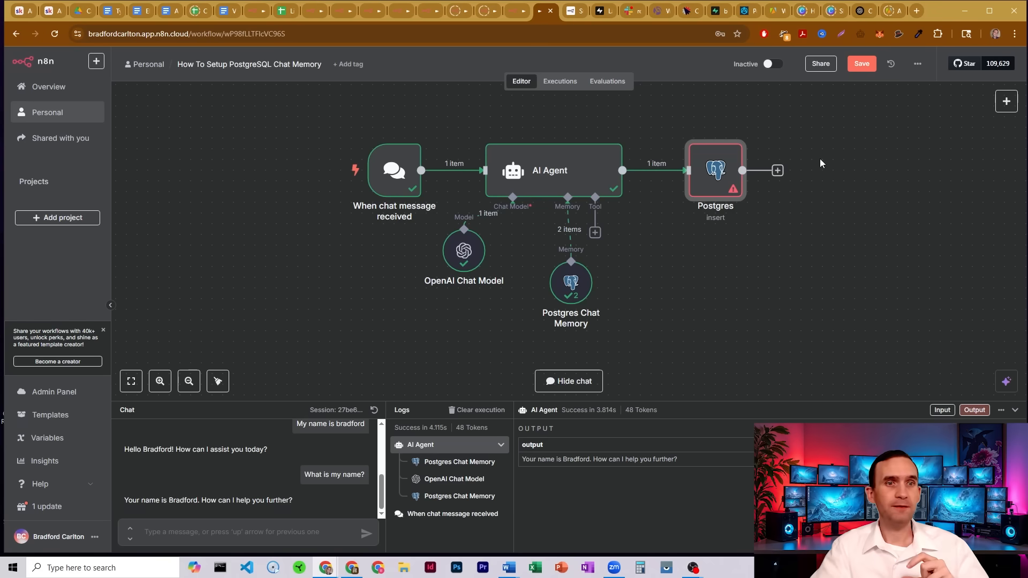
pyautogui.moveTo(721, 172)
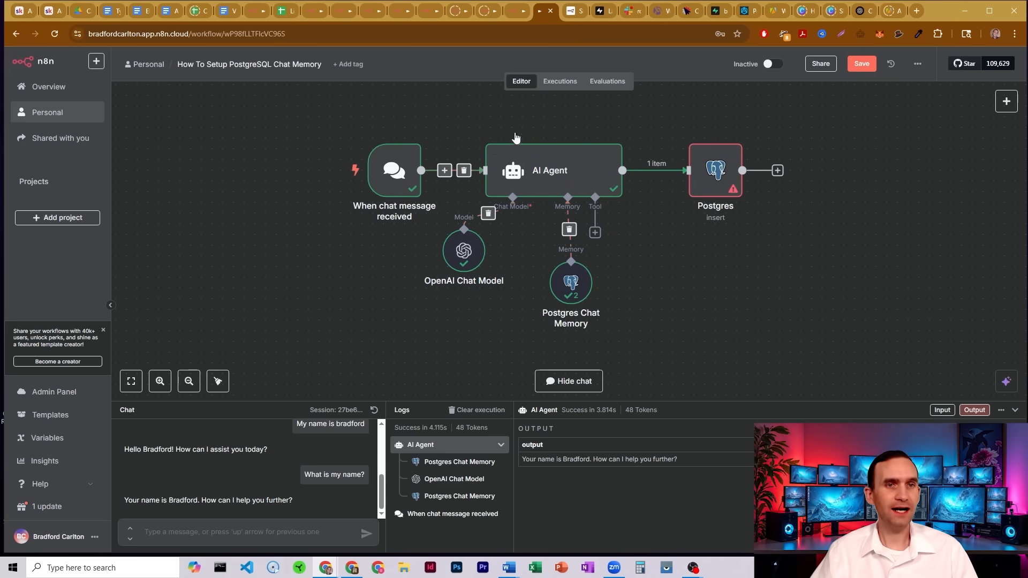
pyautogui.moveTo(693, 186)
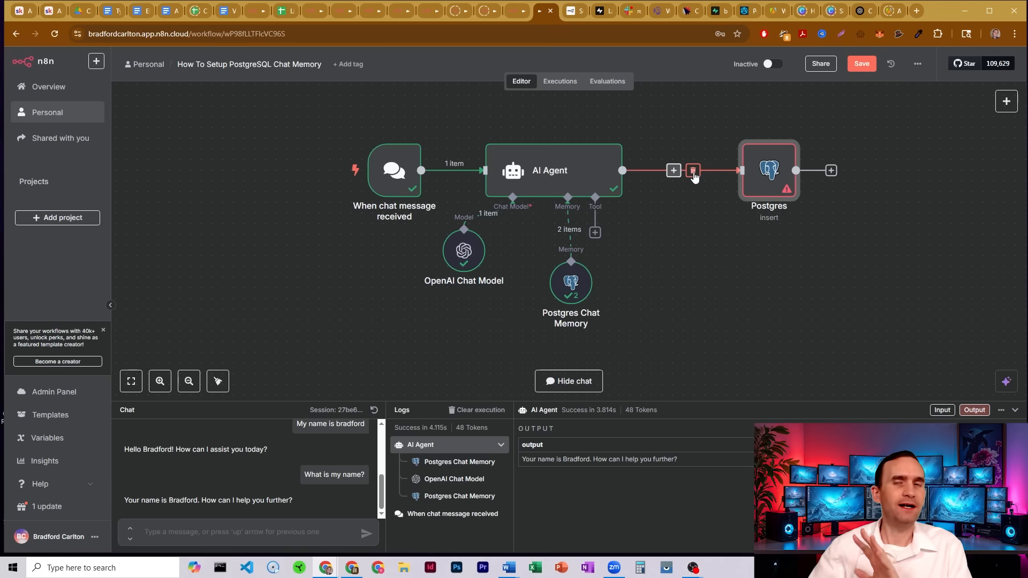
pyautogui.moveTo(693, 170)
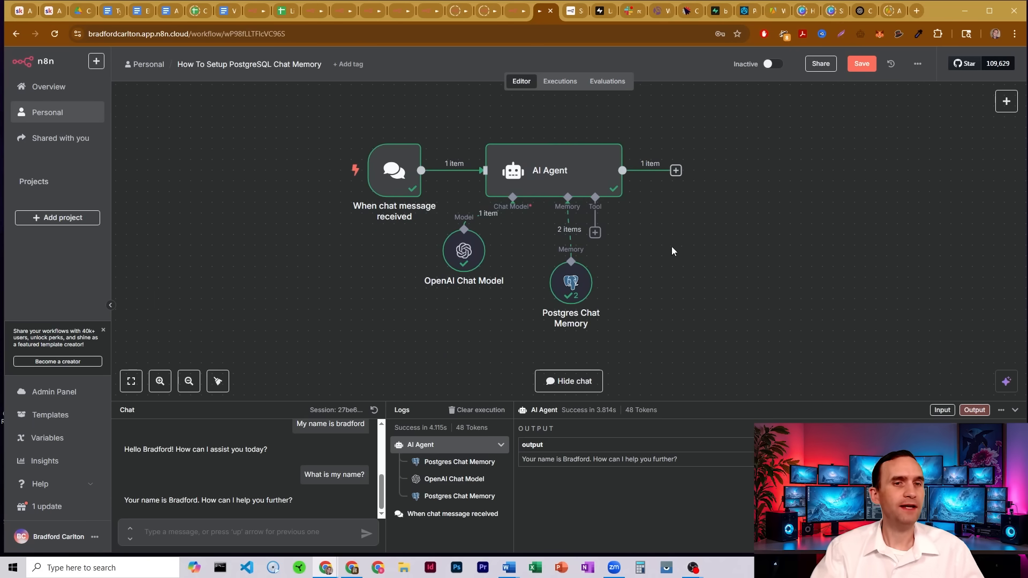
pyautogui.moveTo(570, 289)
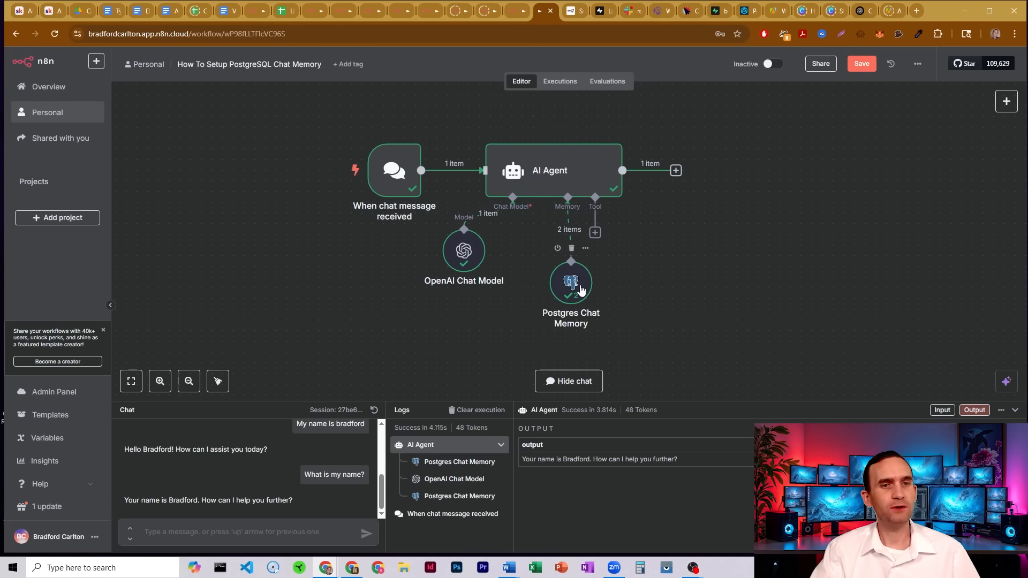
# Open the Postgres Chat Memory node and edit its Postgres account credential
pyautogui.doubleClick(569, 282)
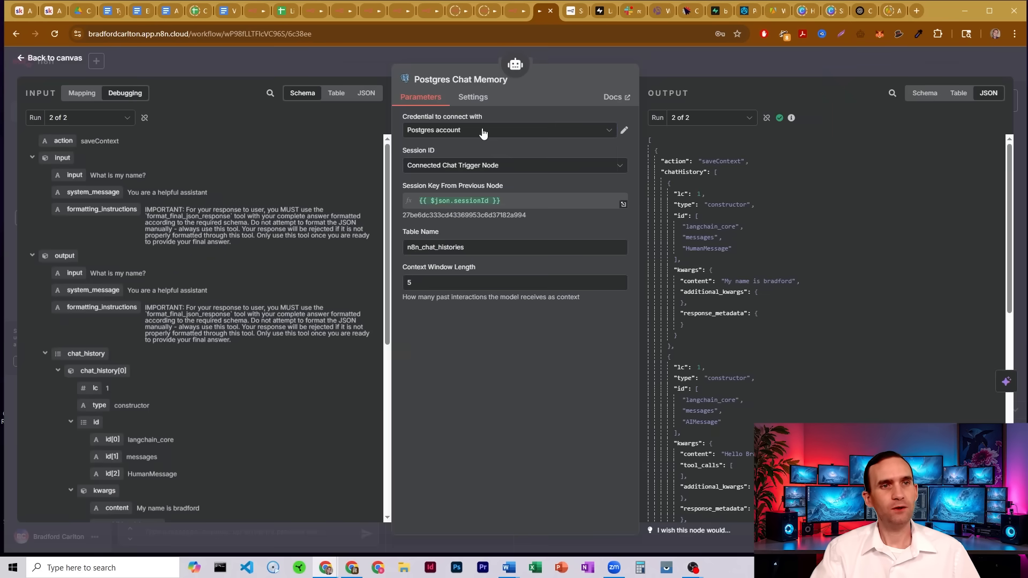
pyautogui.click(623, 130)
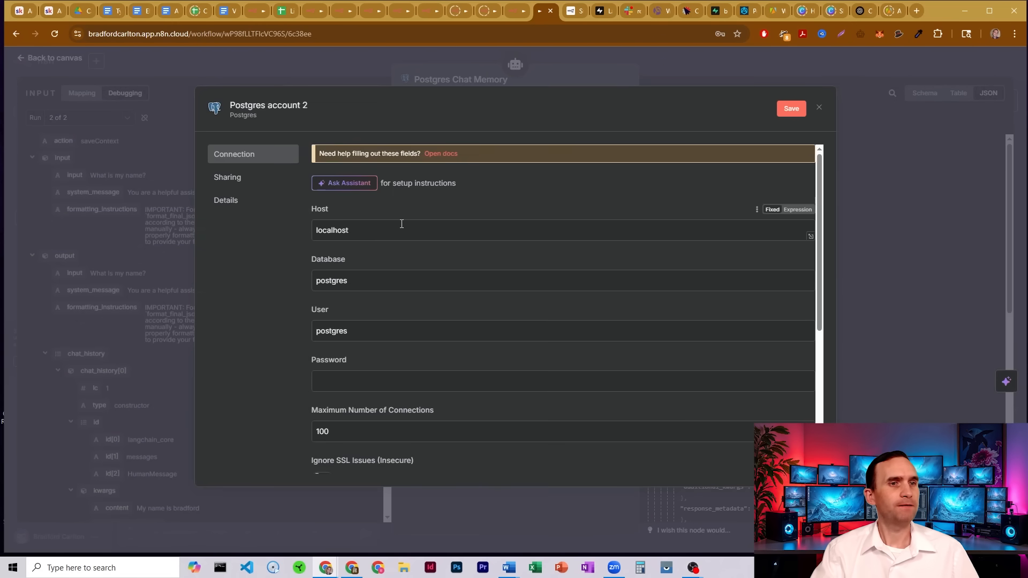
pyautogui.scroll(-3)
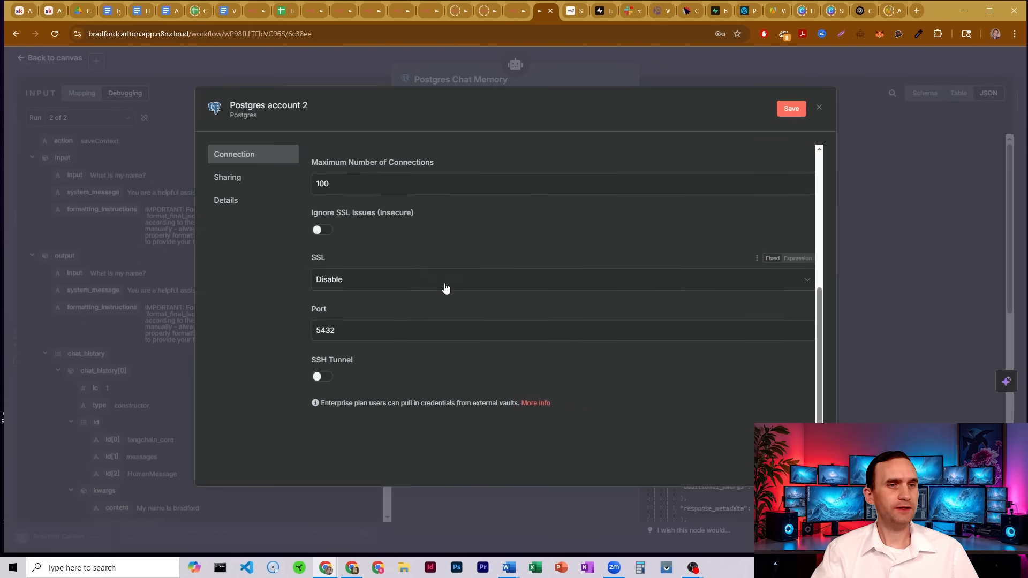
pyautogui.scroll(3)
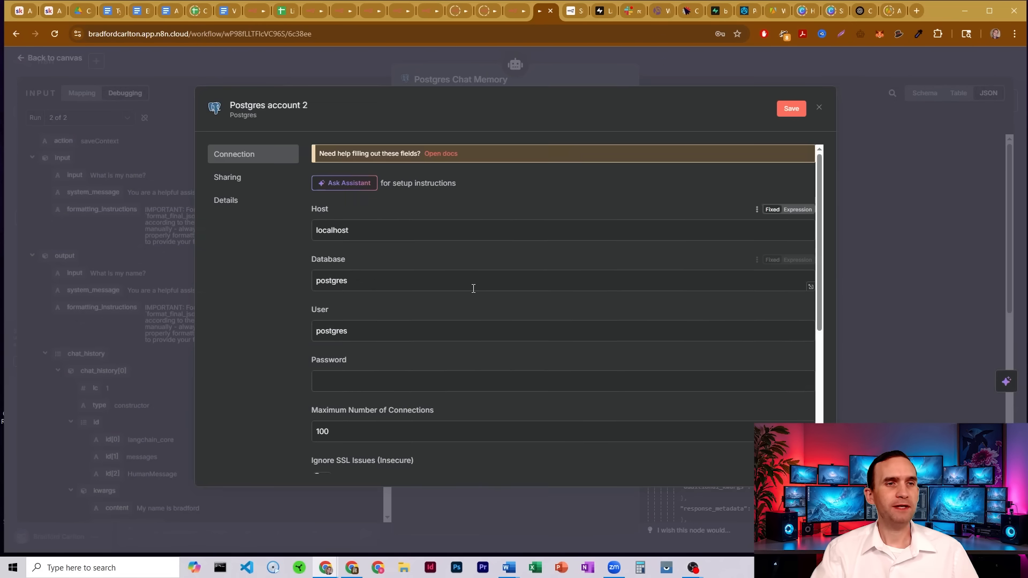
pyautogui.moveTo(502, 213)
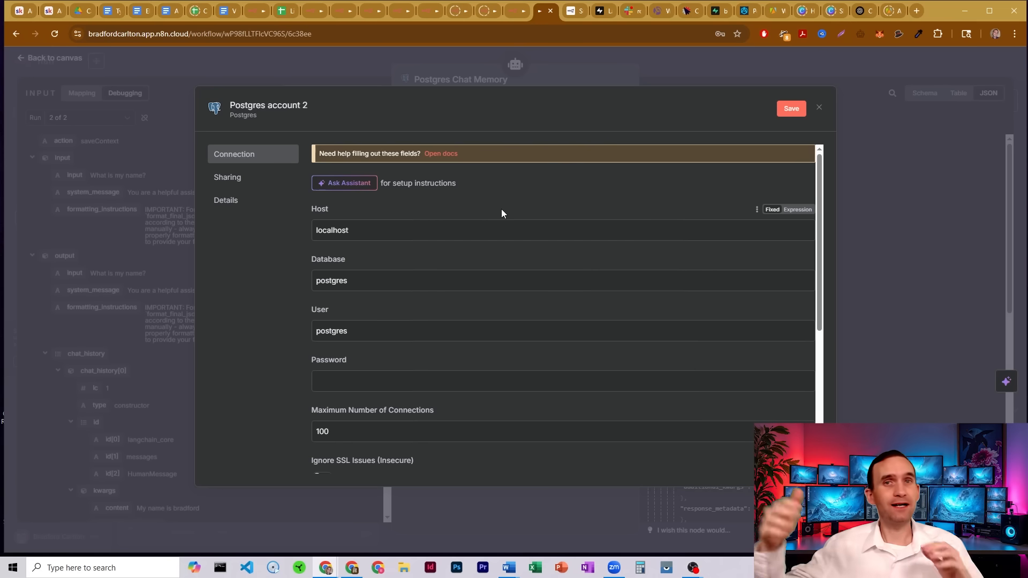
pyautogui.moveTo(400, 347)
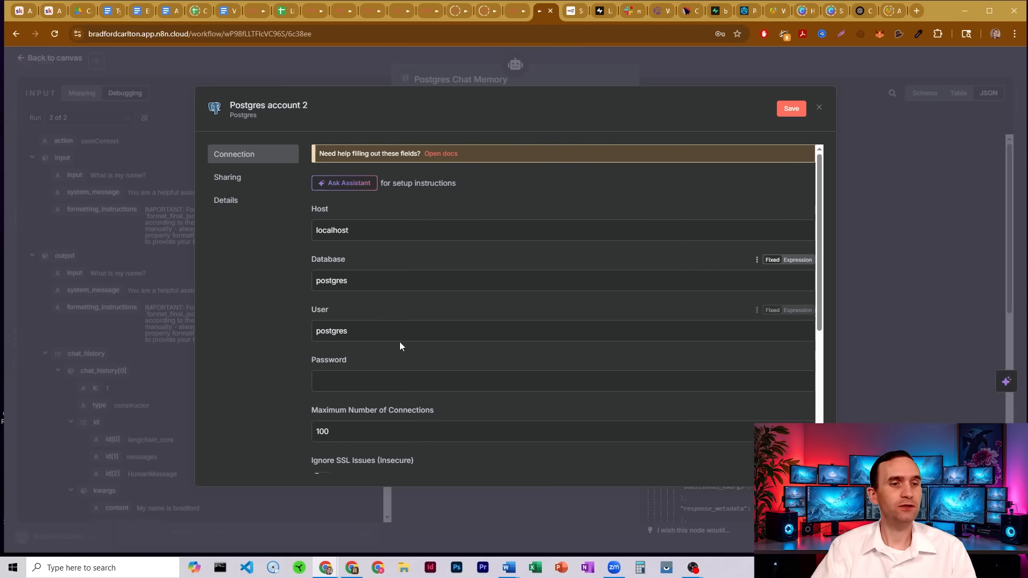
pyautogui.moveTo(352, 567)
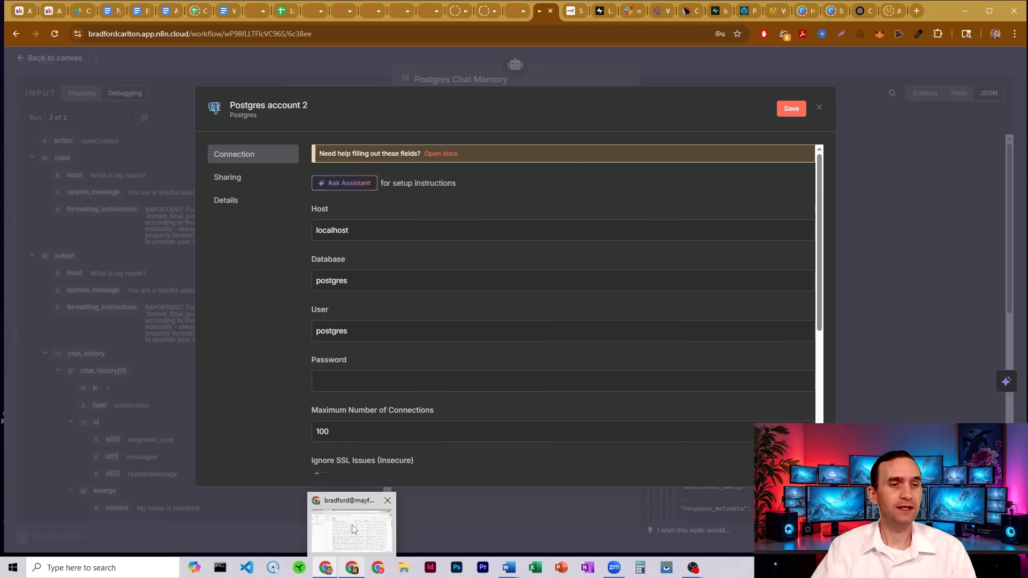
# In Supabase's Project overview, open Connect and view the session pooler parameters
pyautogui.click(352, 524)
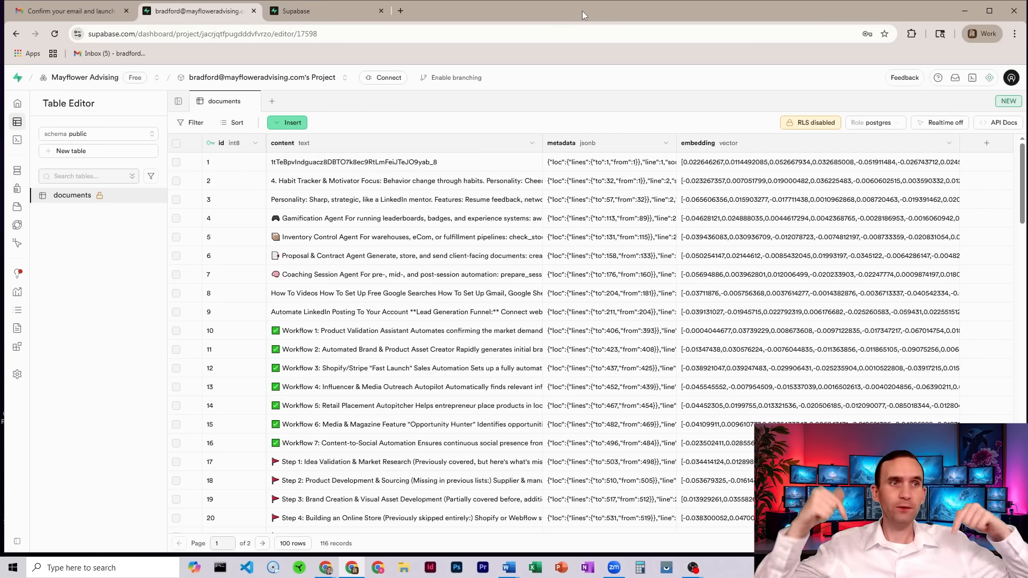
pyautogui.moveTo(507, 81)
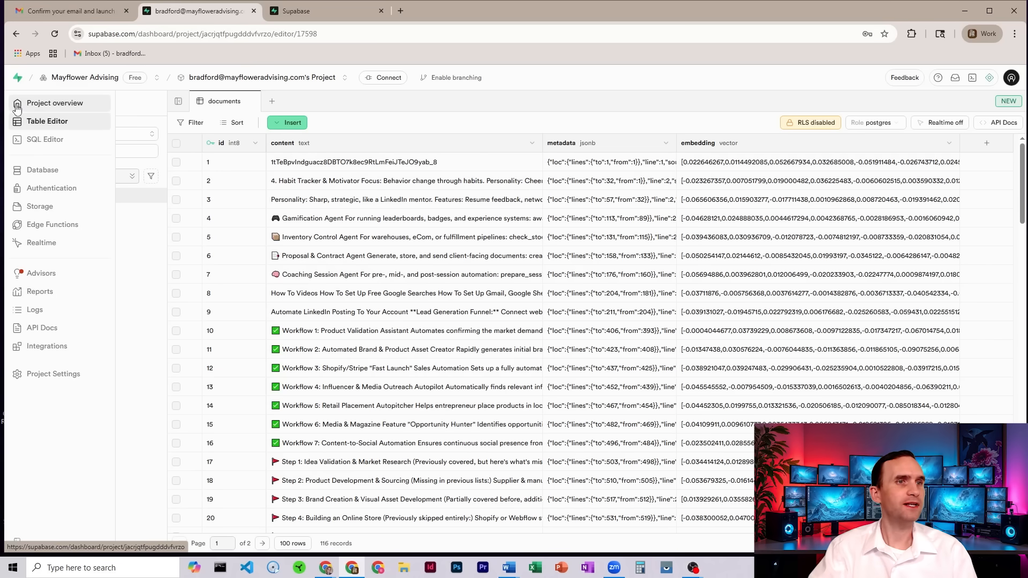
pyautogui.click(55, 103)
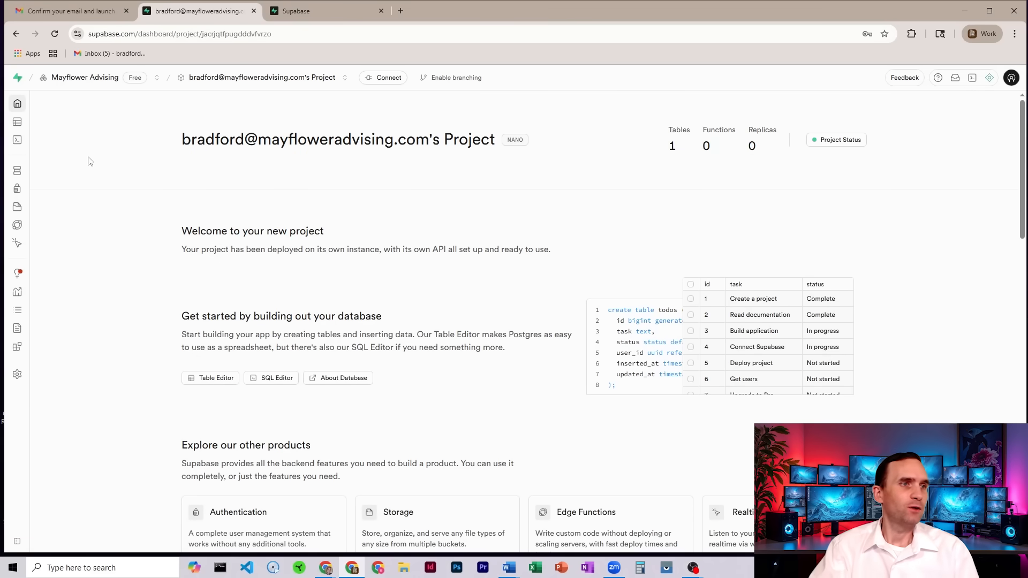
pyautogui.moveTo(387, 105)
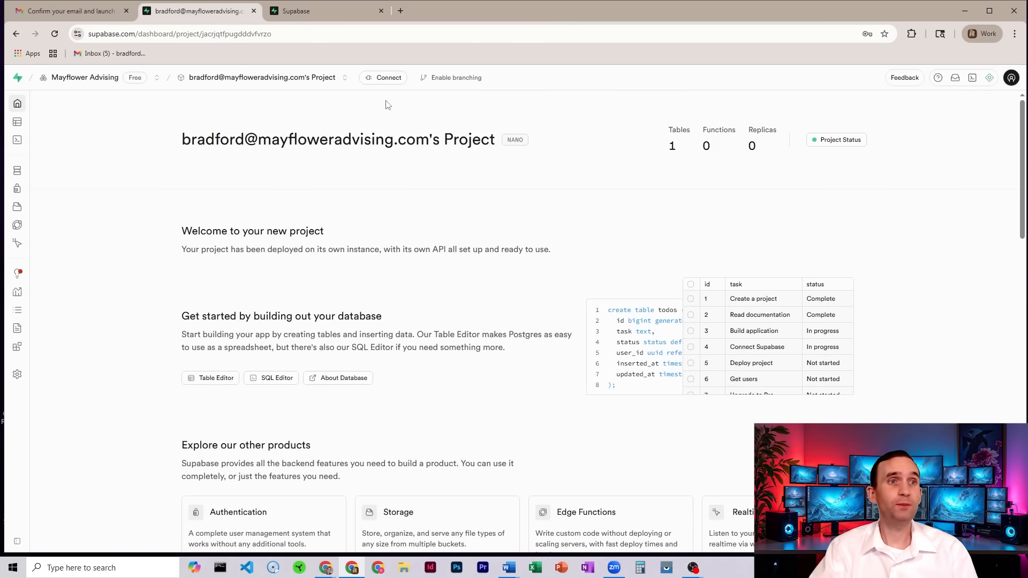
pyautogui.moveTo(282, 222)
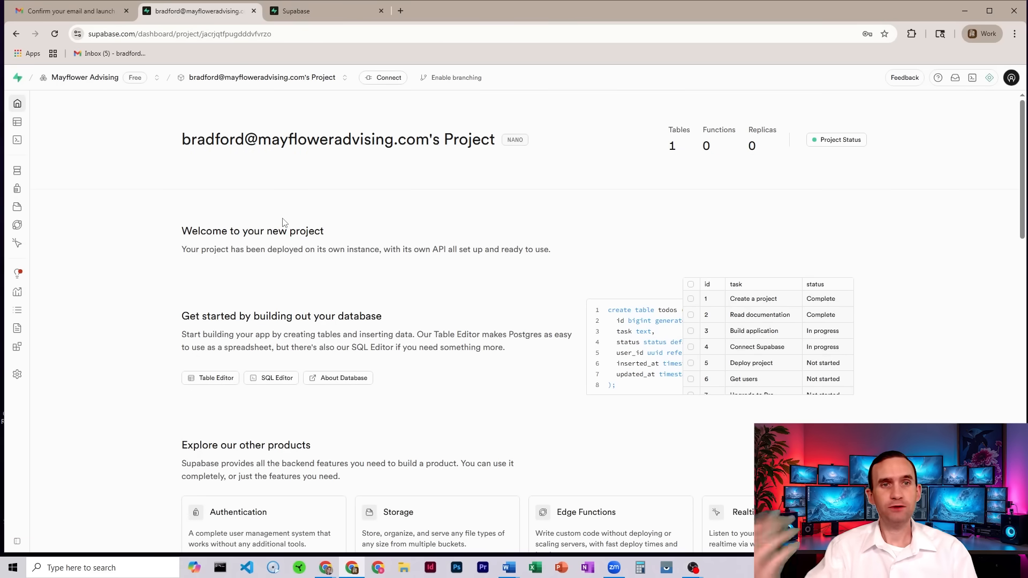
pyautogui.moveTo(383, 77)
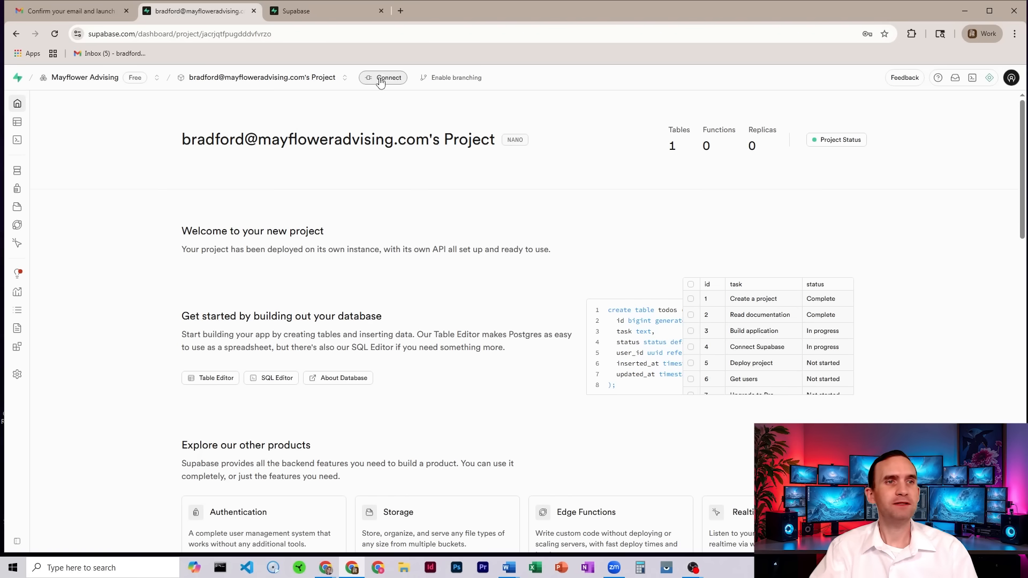
pyautogui.click(385, 77)
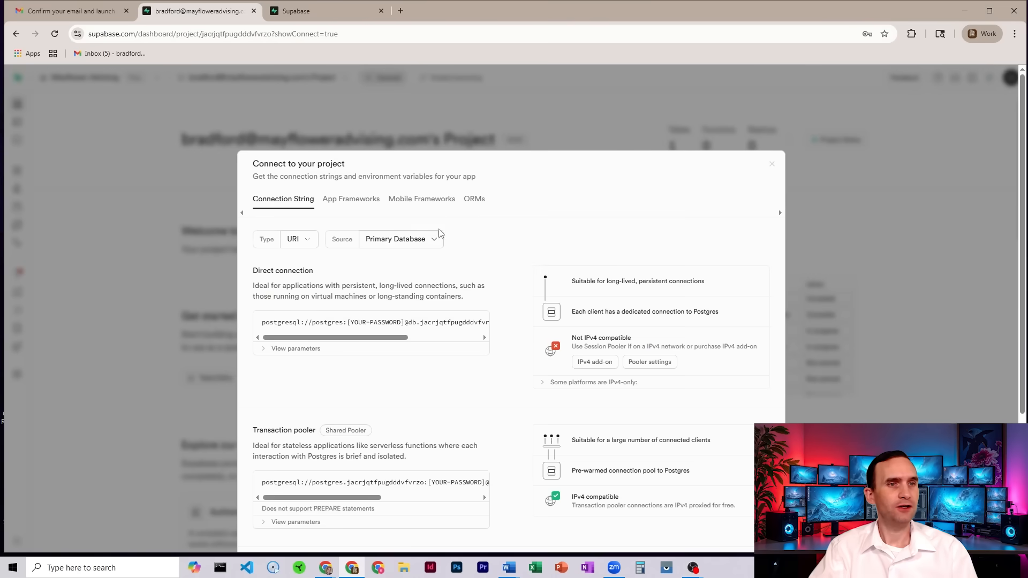
pyautogui.scroll(-3)
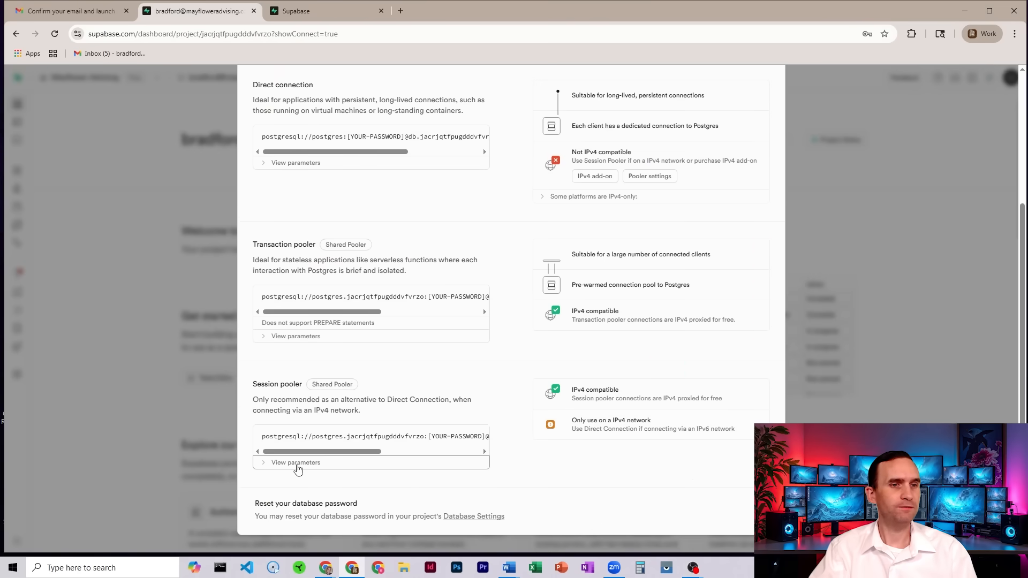
pyautogui.click(295, 462)
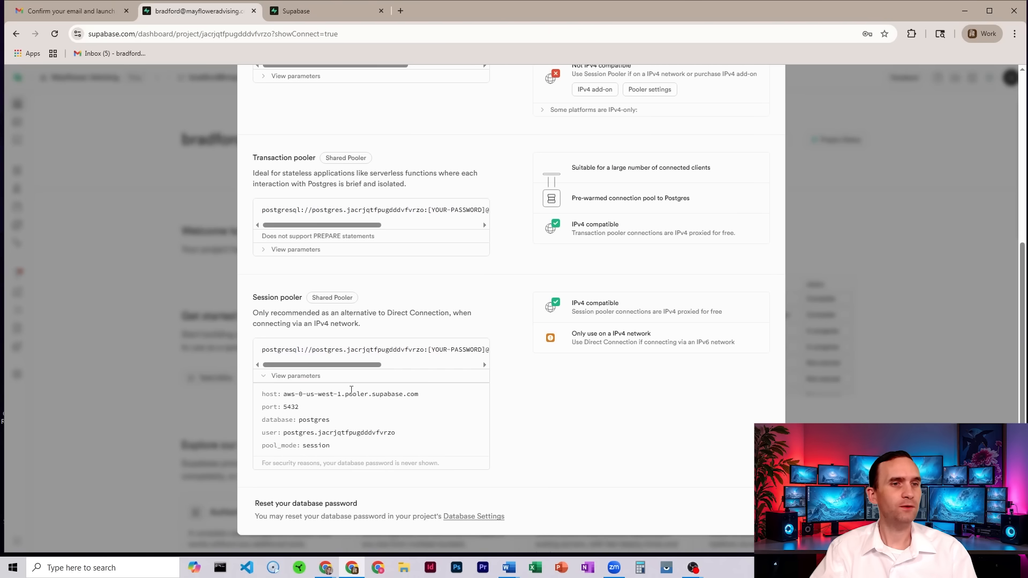
pyautogui.moveTo(284, 409)
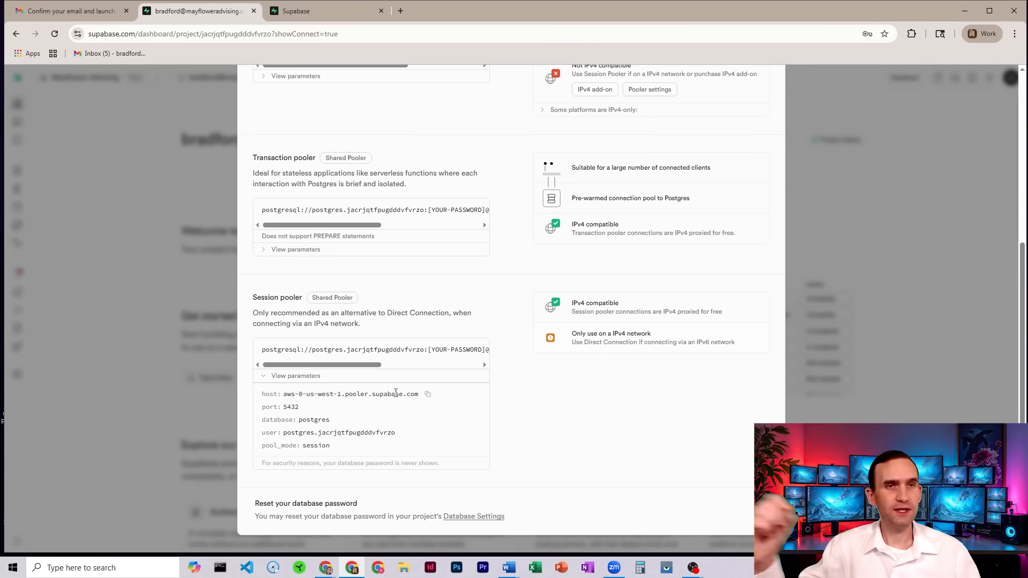
pyautogui.moveTo(427, 400)
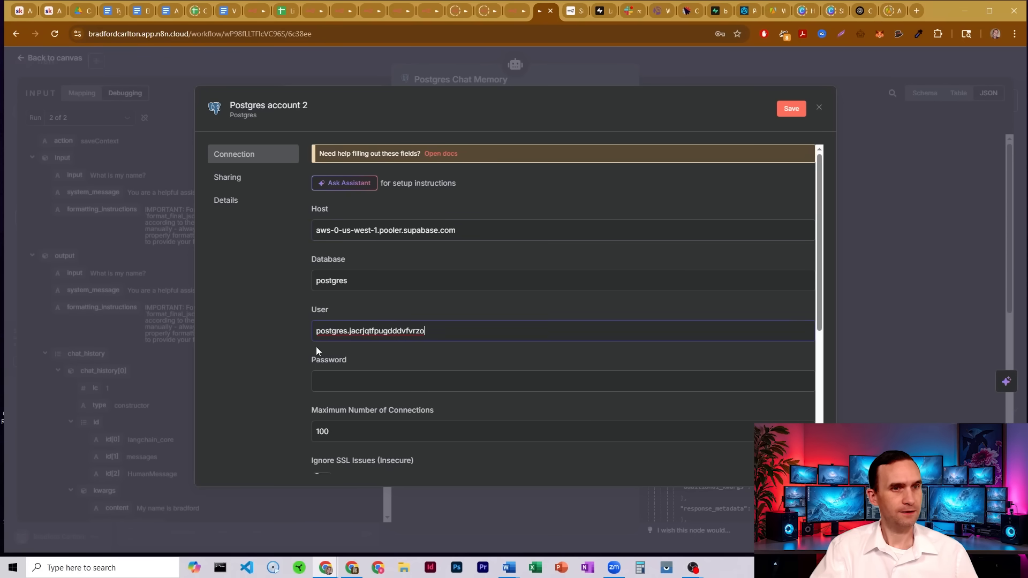
pyautogui.moveTo(353, 568)
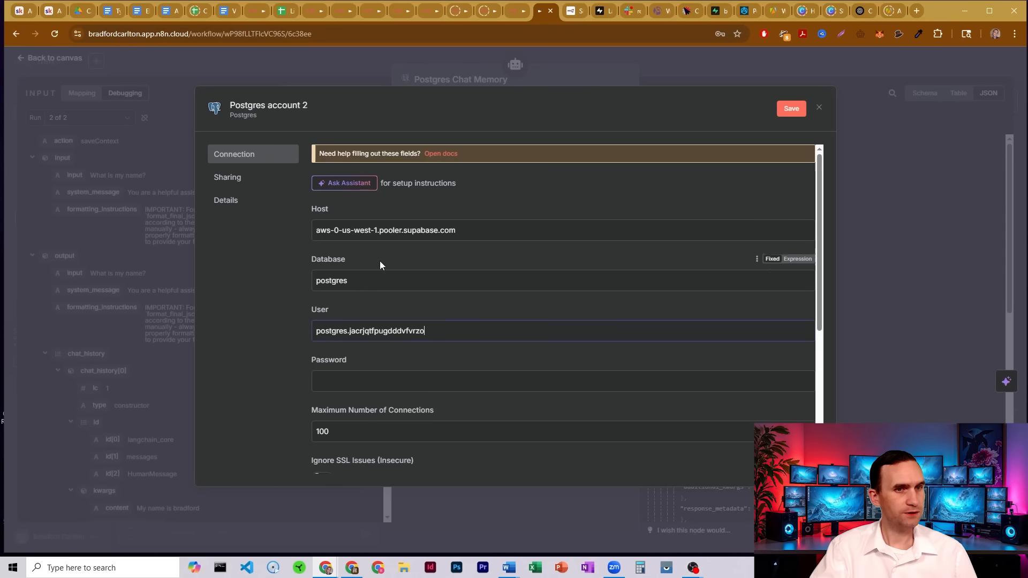
# Scroll through the Postgres credential fields holding the Supabase pooler host, user and password
pyautogui.scroll(-3)
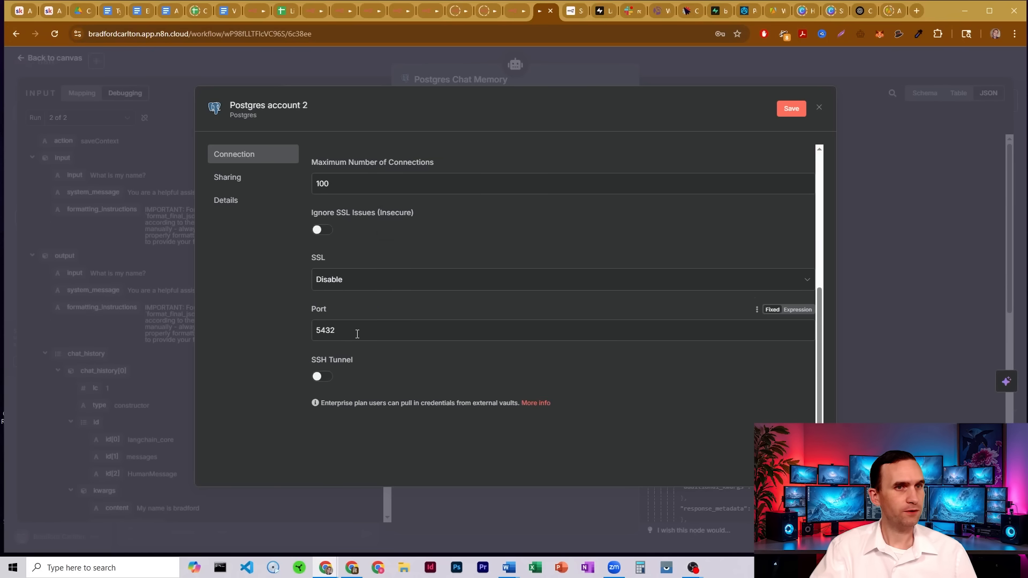
pyautogui.scroll(3)
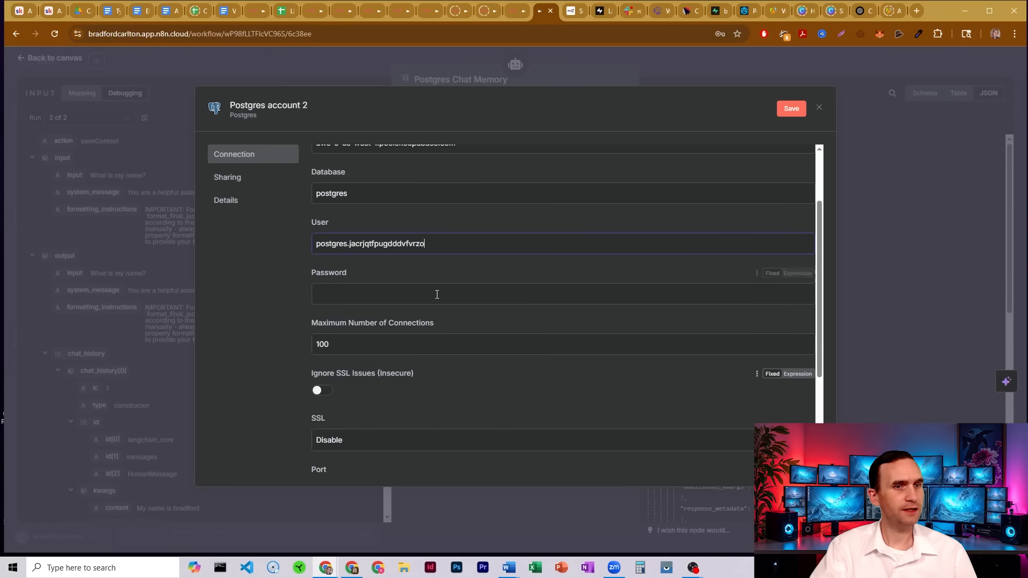
pyautogui.scroll(3)
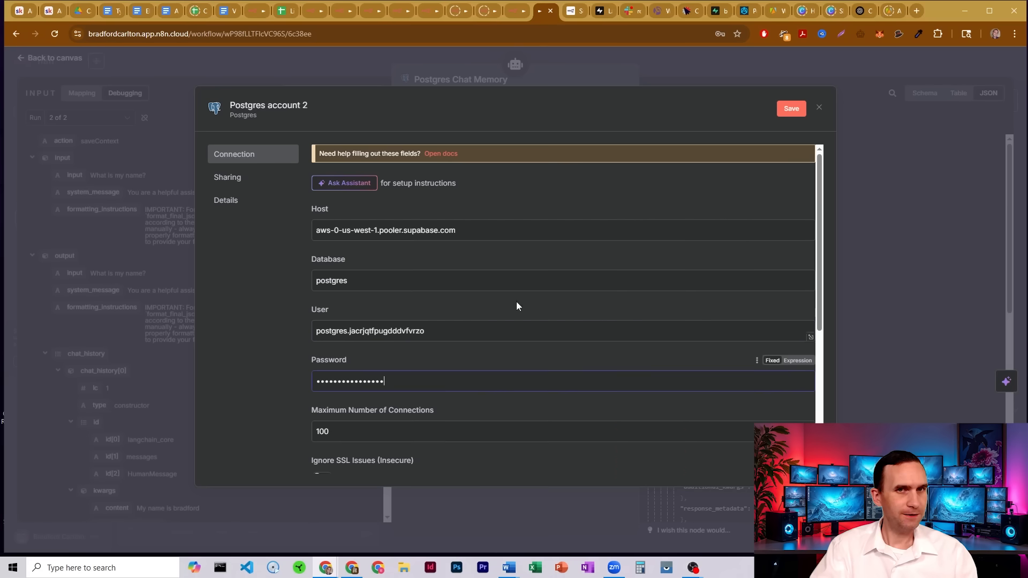
pyautogui.scroll(-3)
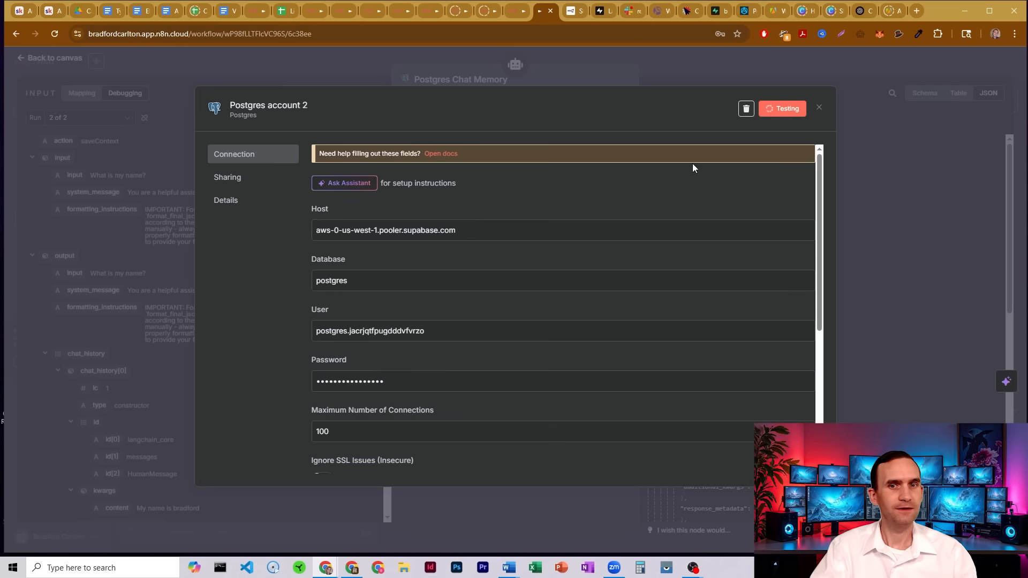
# Save and test the Postgres account 2 credential, then close its window
pyautogui.click(781, 108)
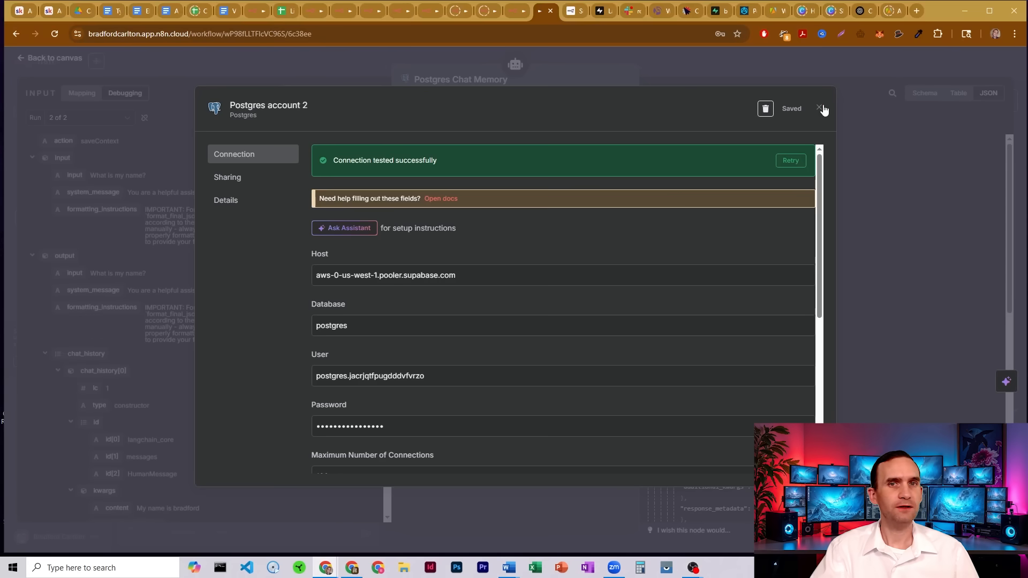
pyautogui.click(820, 108)
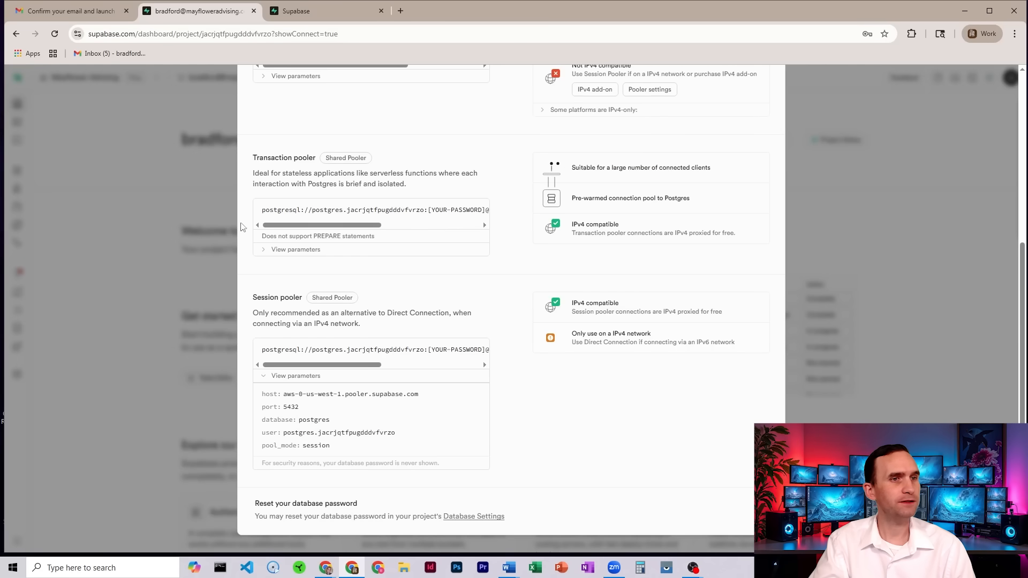
# Close Supabase's connection details and open the Table Editor
pyautogui.click(47, 121)
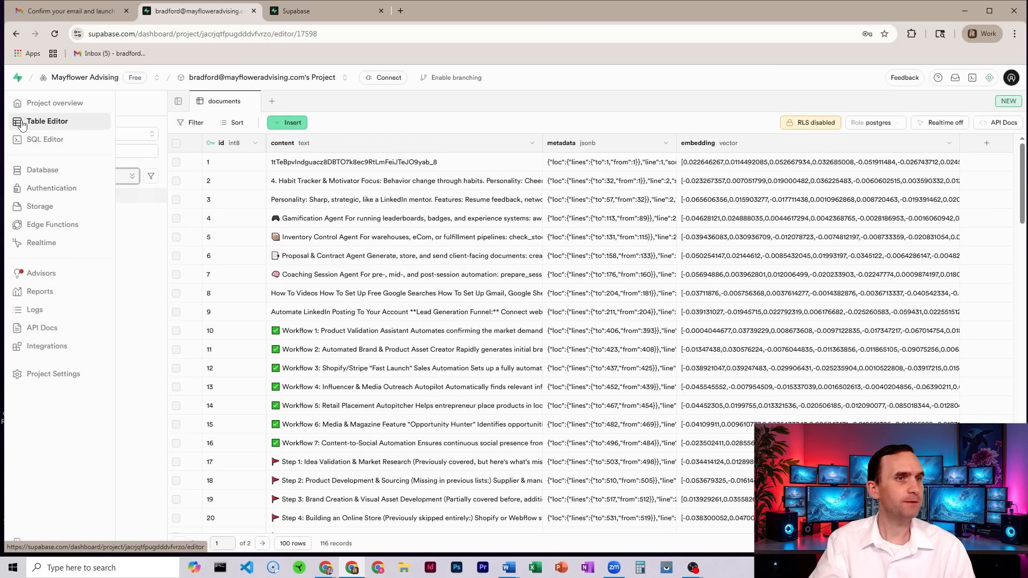
pyautogui.click(47, 121)
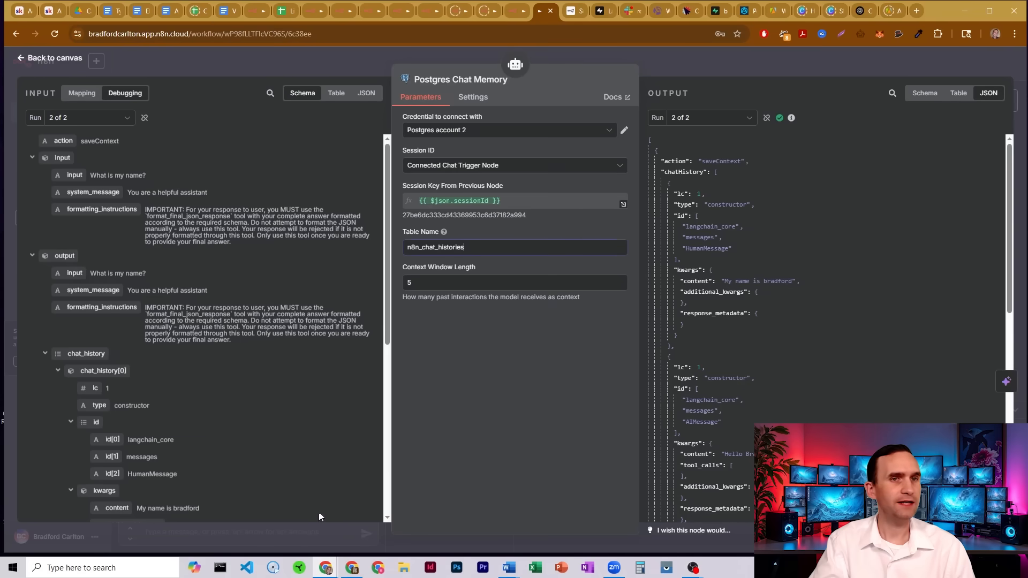
# Back on the canvas, send 'Hello my name is bradford' in the chat
pyautogui.click(48, 58)
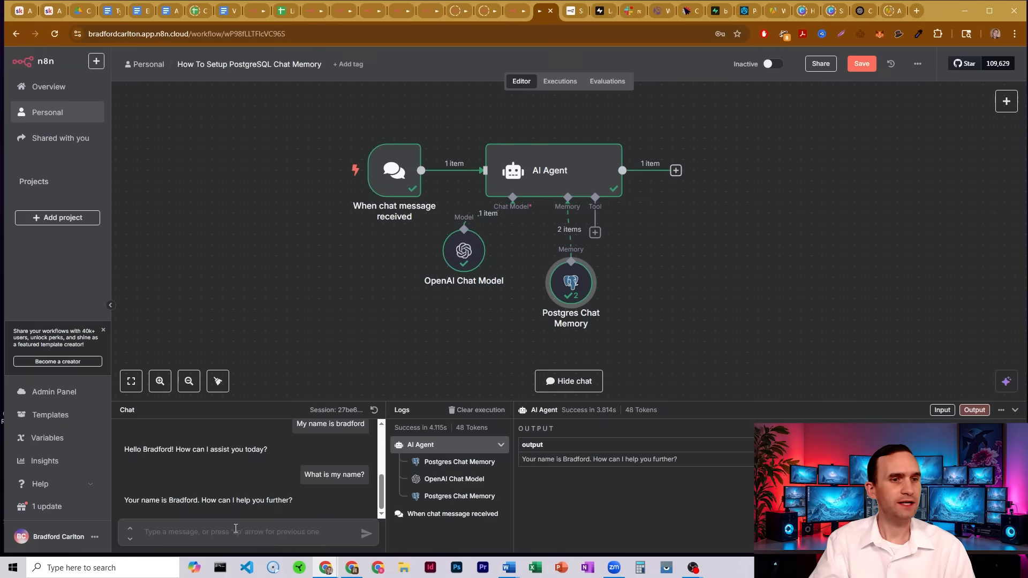
pyautogui.write('Hello my n')
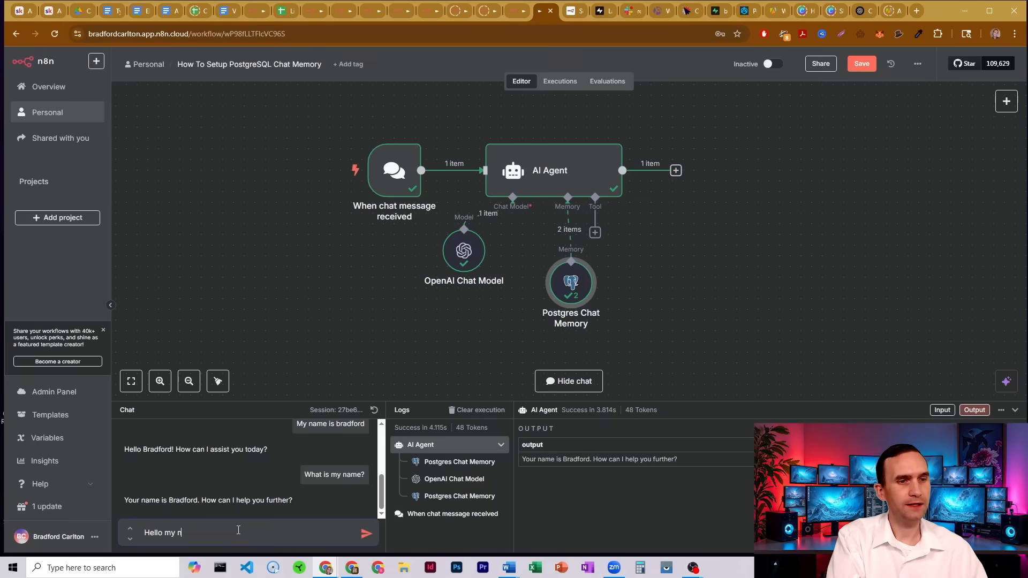
pyautogui.press('Backspace')
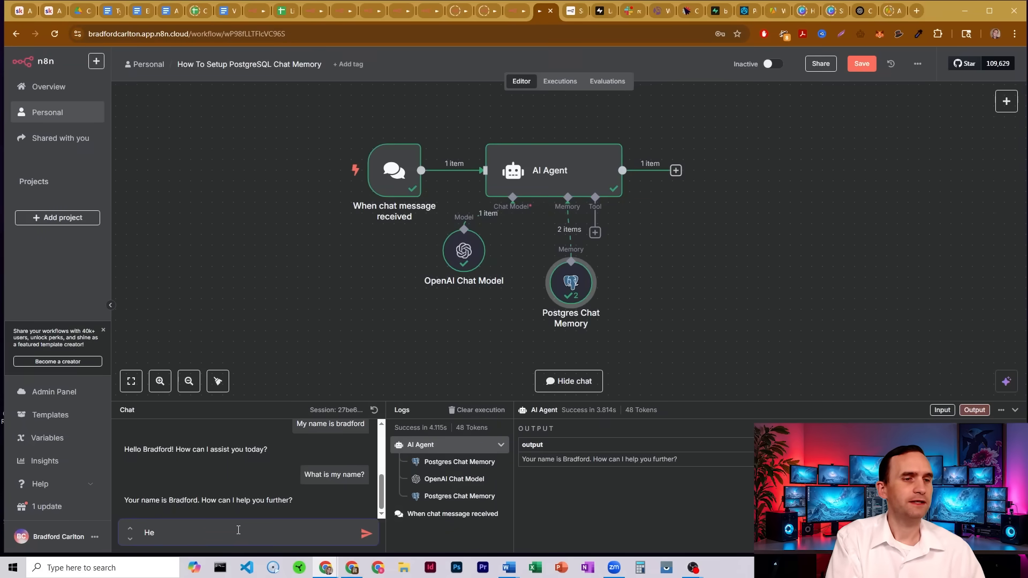
pyautogui.press('Backspace')
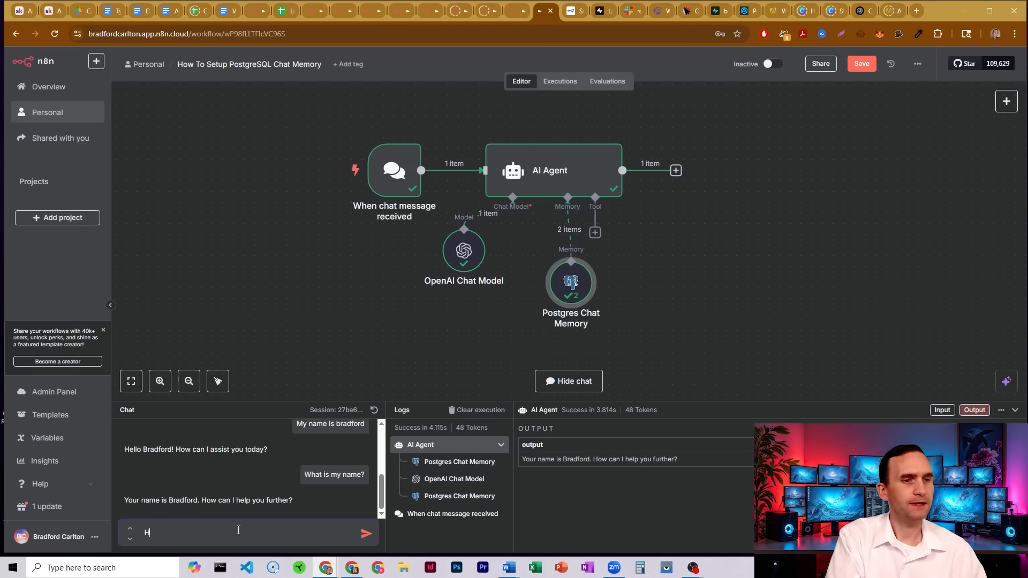
pyautogui.write('ello my name is bradf')
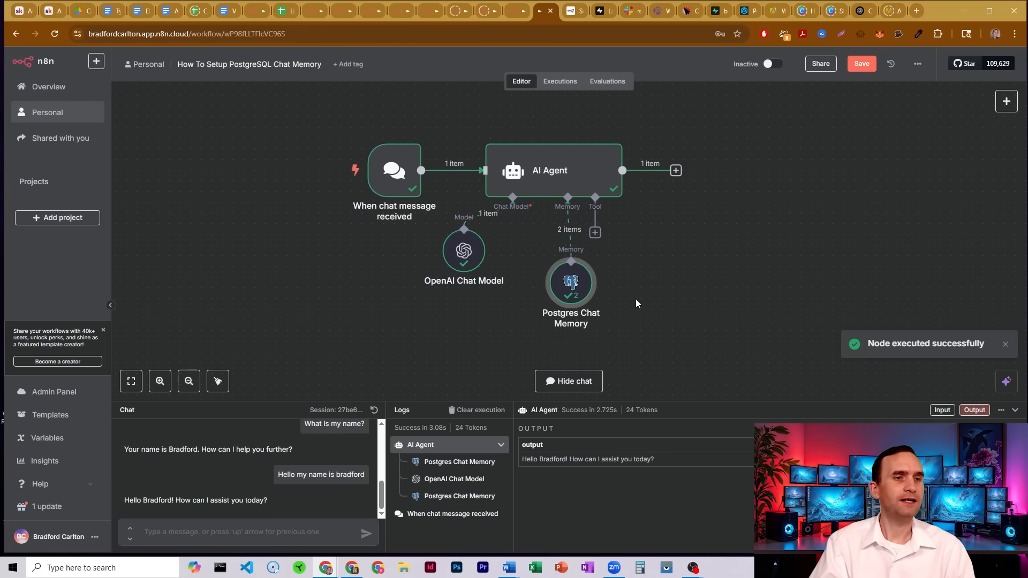
pyautogui.moveTo(570, 286)
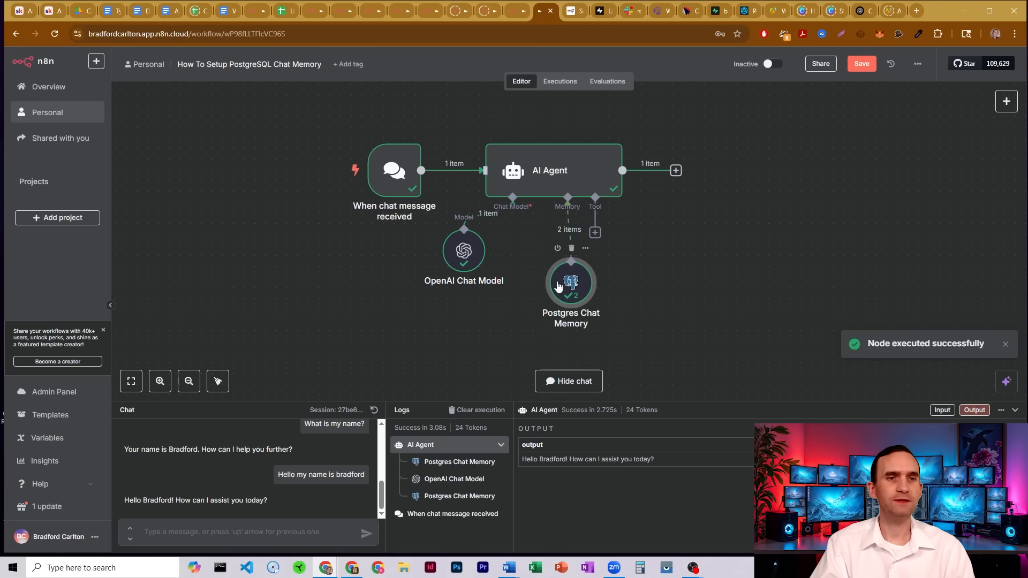
pyautogui.moveTo(436, 271)
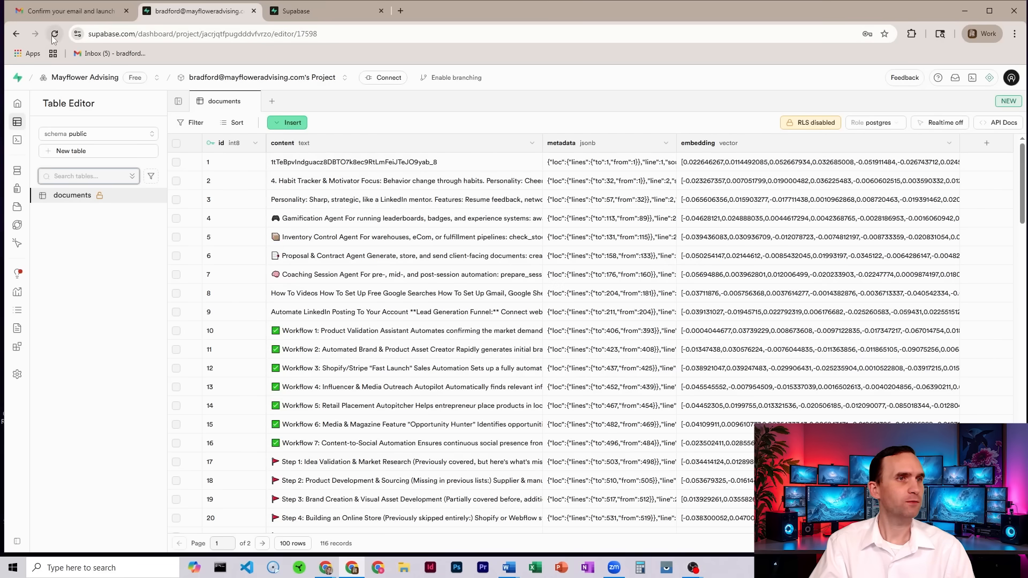
# Refresh Supabase and open the n8n_chat_histories table showing the greeting and AI reply
pyautogui.click(55, 33)
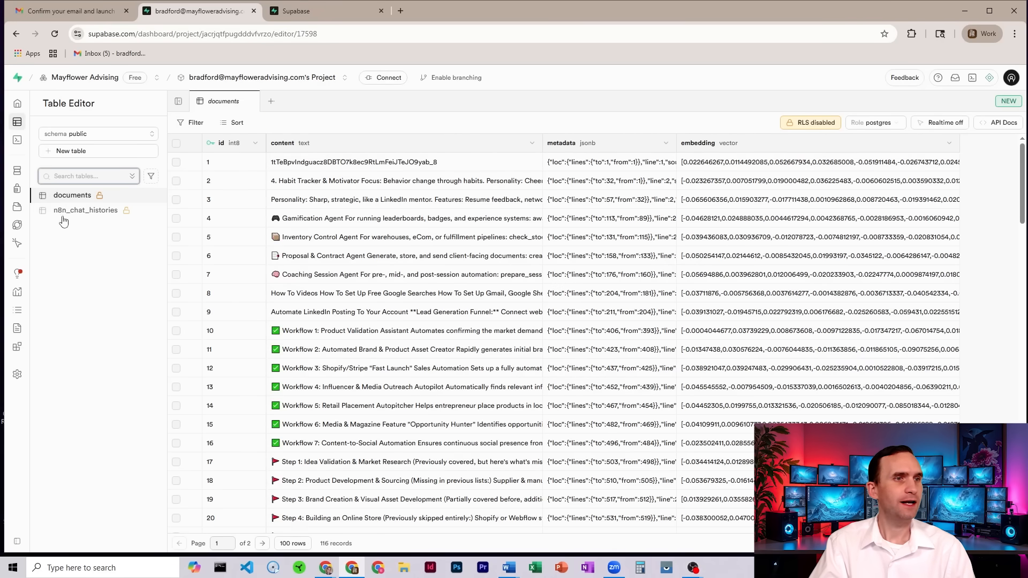
pyautogui.click(85, 210)
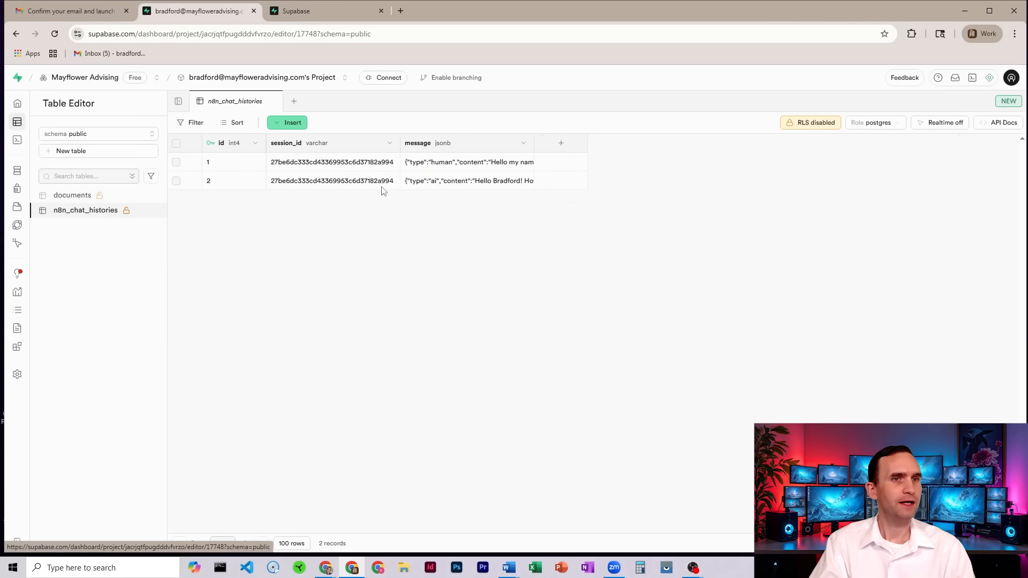
pyautogui.moveTo(449, 161)
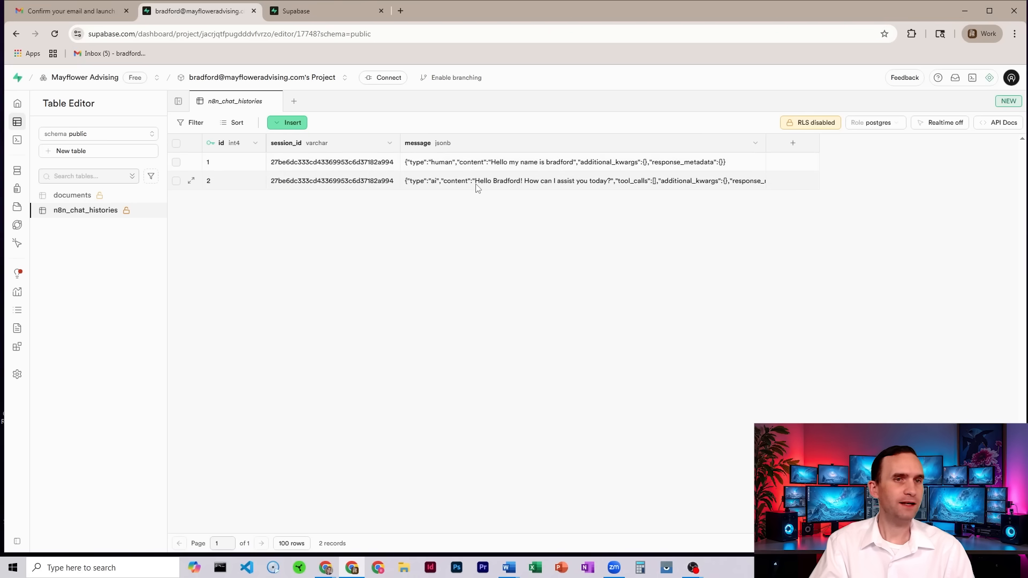
pyautogui.moveTo(474, 310)
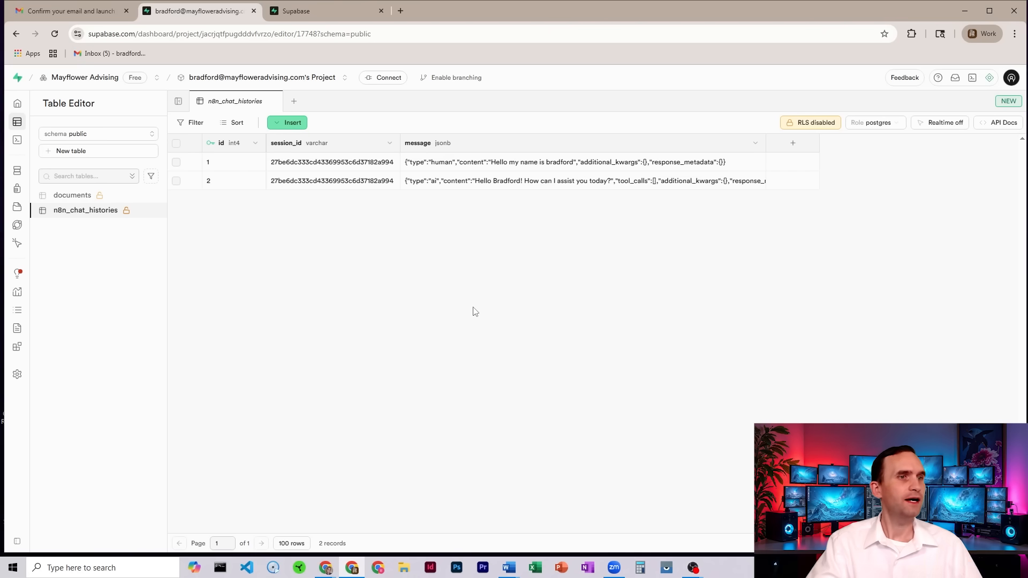
pyautogui.moveTo(374, 128)
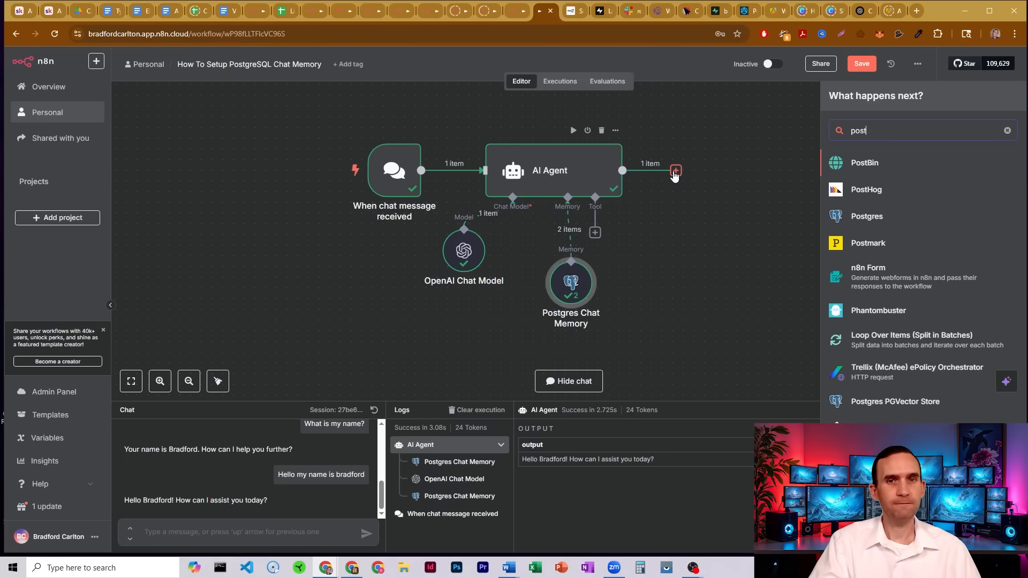
# Add a Postgres 'Select rows from a table' node on n8n_chat_histories after the AI Agent
pyautogui.click(866, 215)
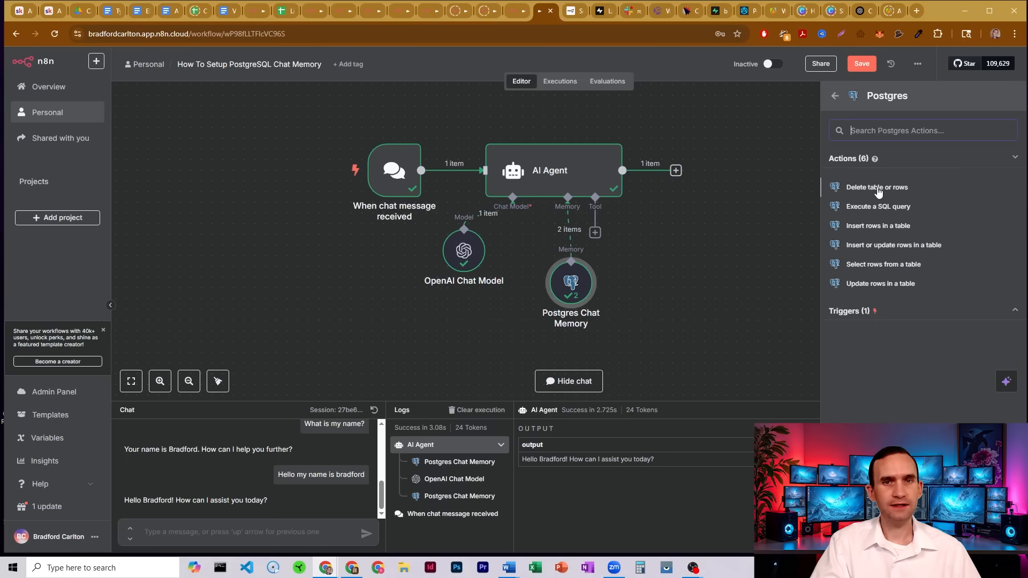
pyautogui.moveTo(885, 268)
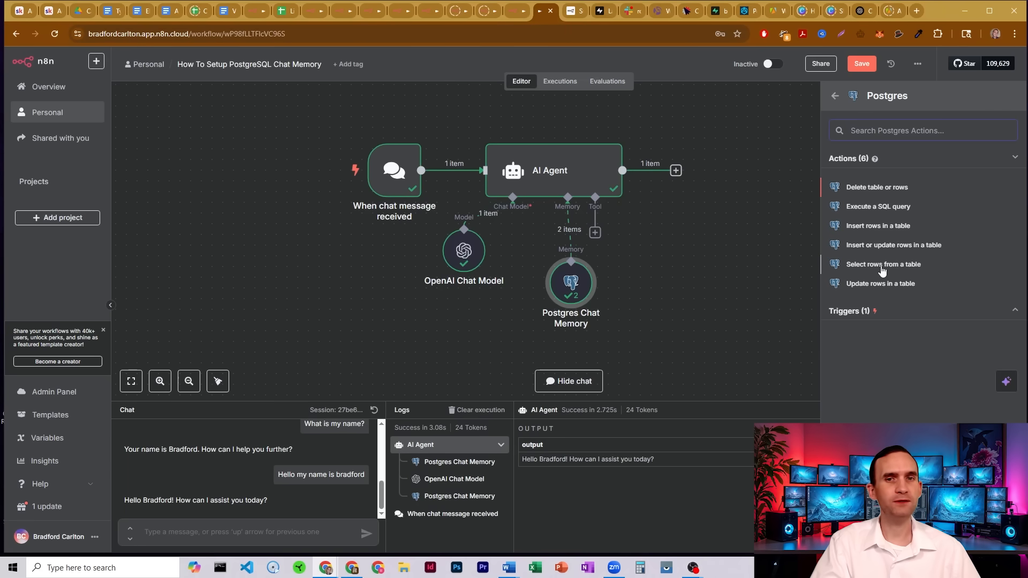
pyautogui.click(883, 263)
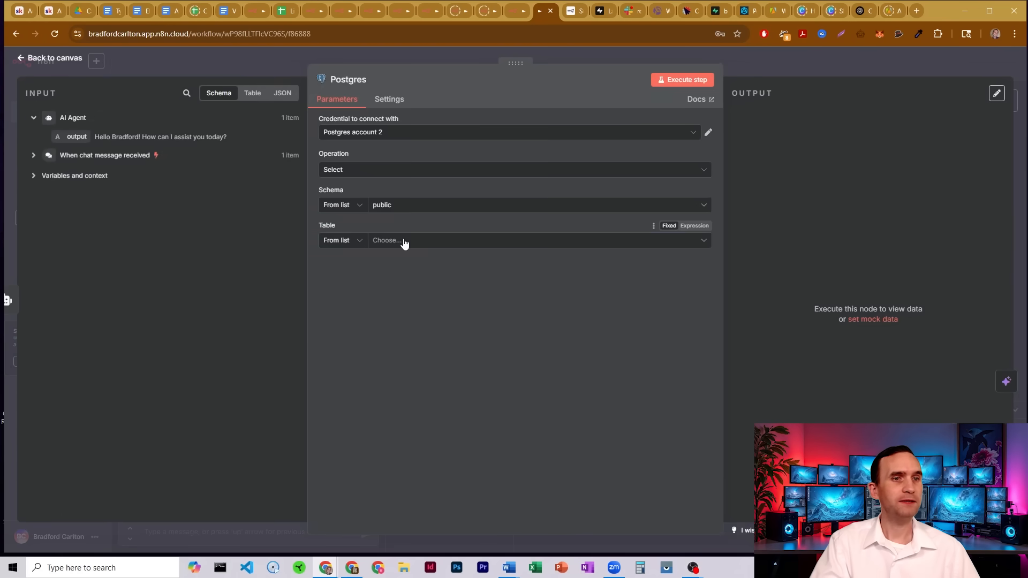
pyautogui.click(538, 240)
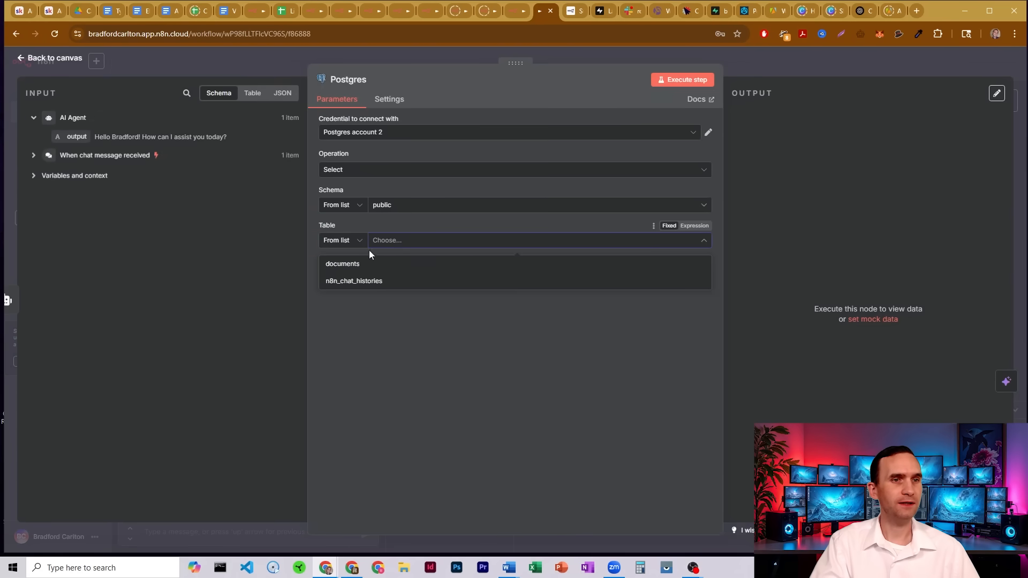
pyautogui.click(364, 281)
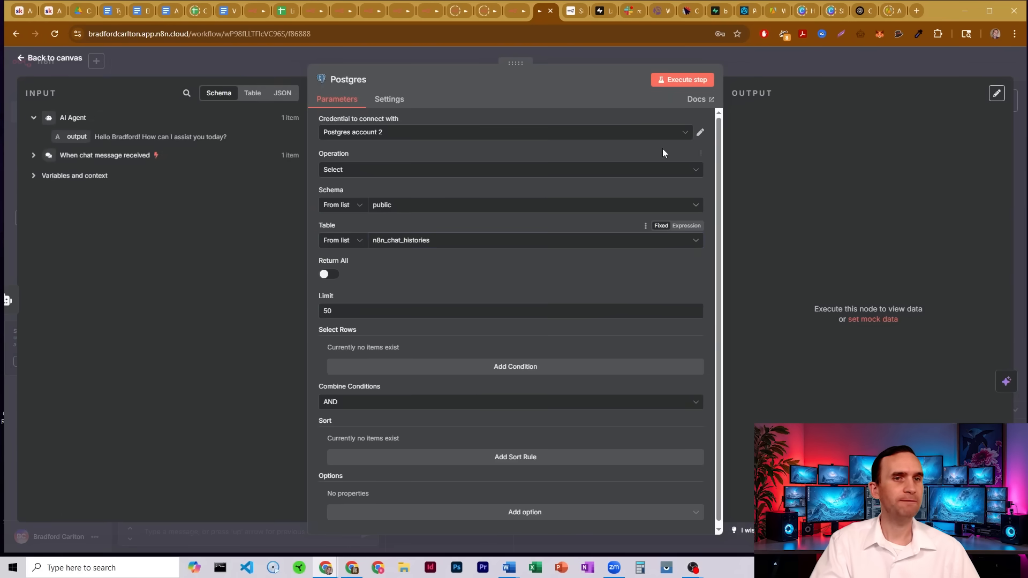
pyautogui.click(53, 58)
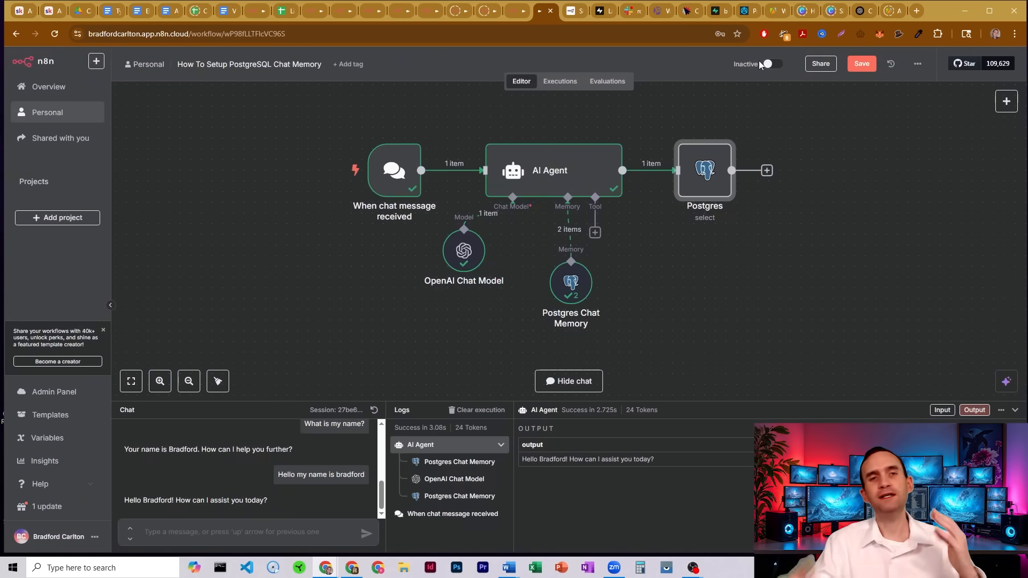